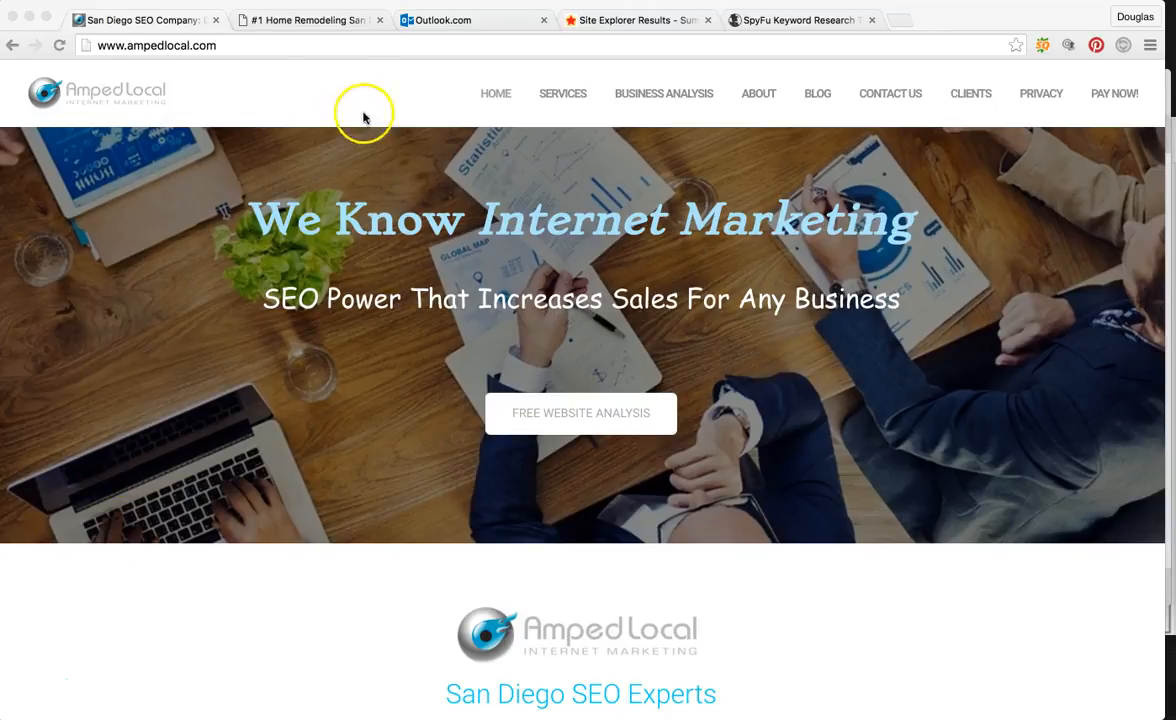
- Switch to the Home Remodeling San Diego tab and scroll the olympicsdconstruction.com home page
{"action": "left_click", "coordinate": [310, 20]}
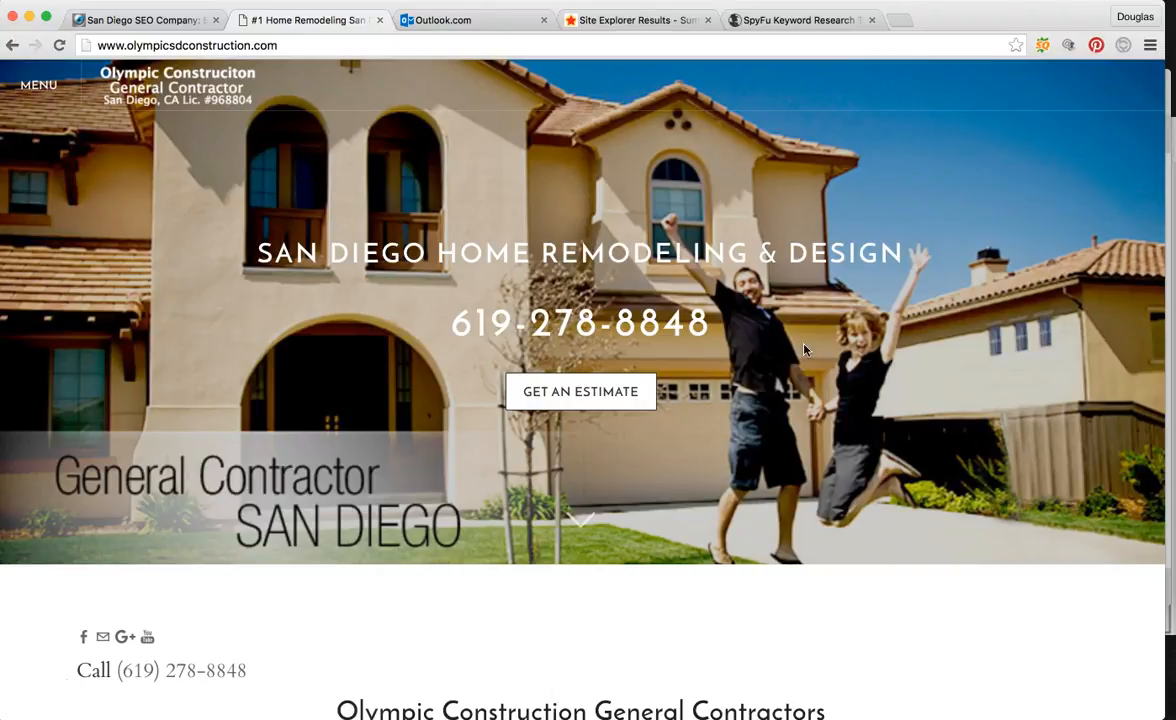
{"action": "scroll", "scroll_direction": "down", "scroll_amount": 3}
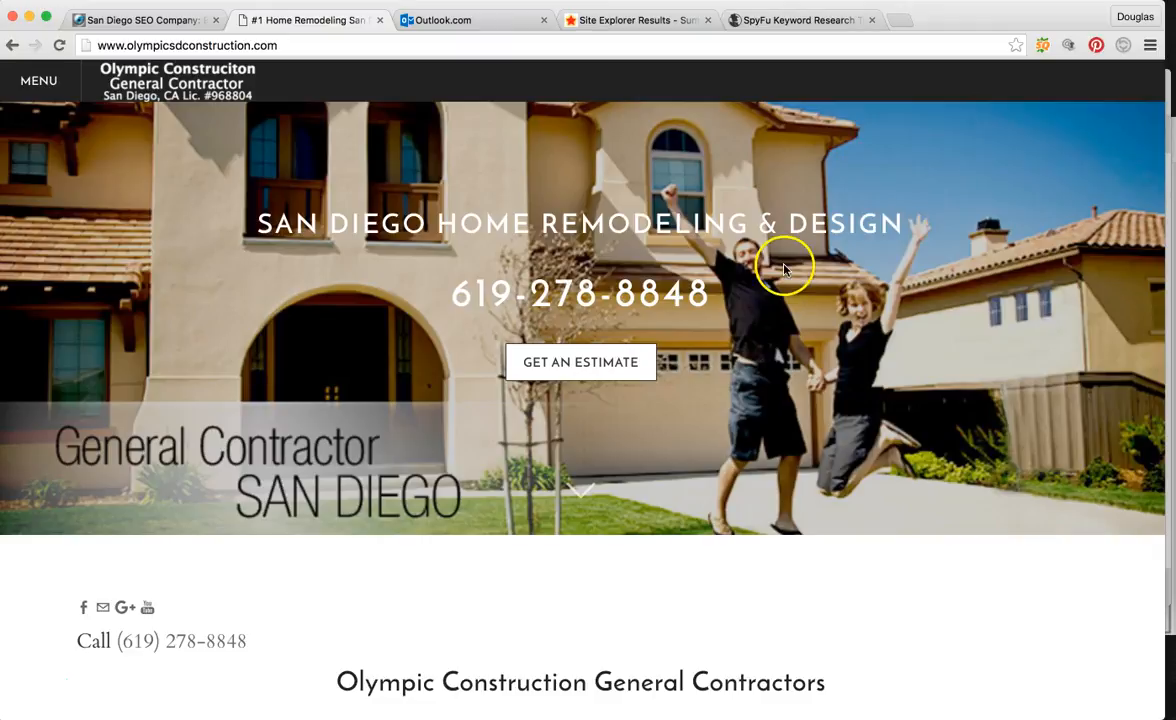
{"action": "mouse_move", "coordinate": [500, 102]}
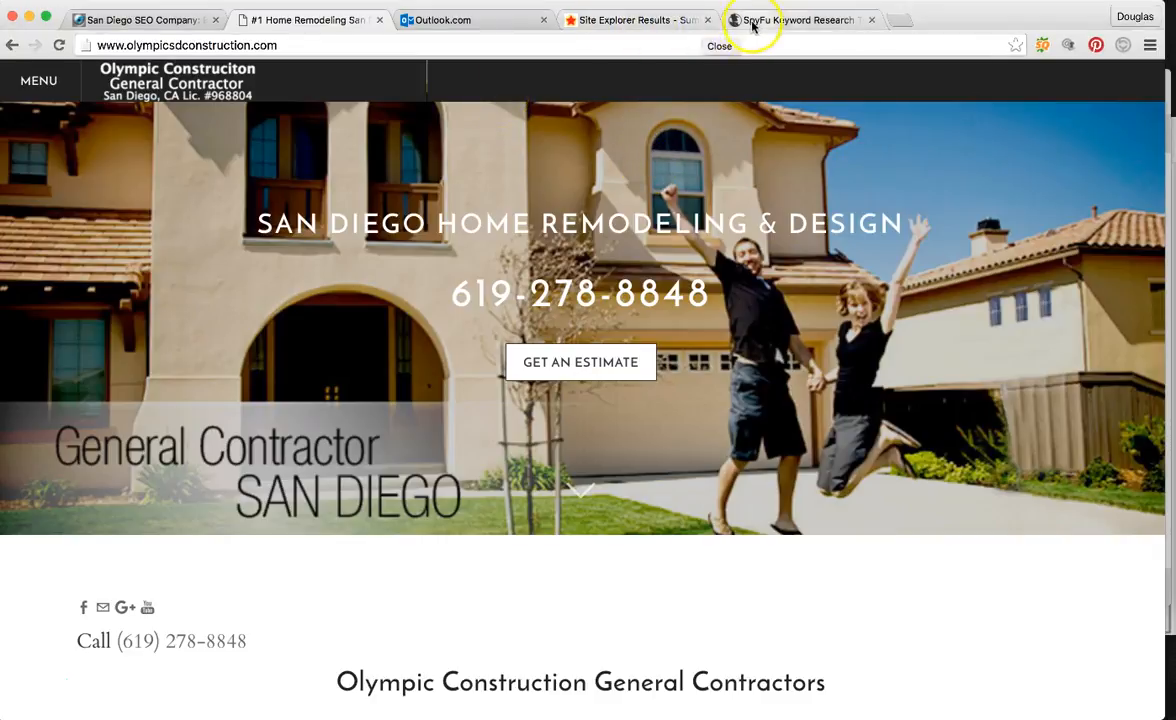
- Switch to the SpyFu tab showing olympicsdconstruction.com's SEO Overview and monthly clicks chart
{"action": "left_click", "coordinate": [795, 20]}
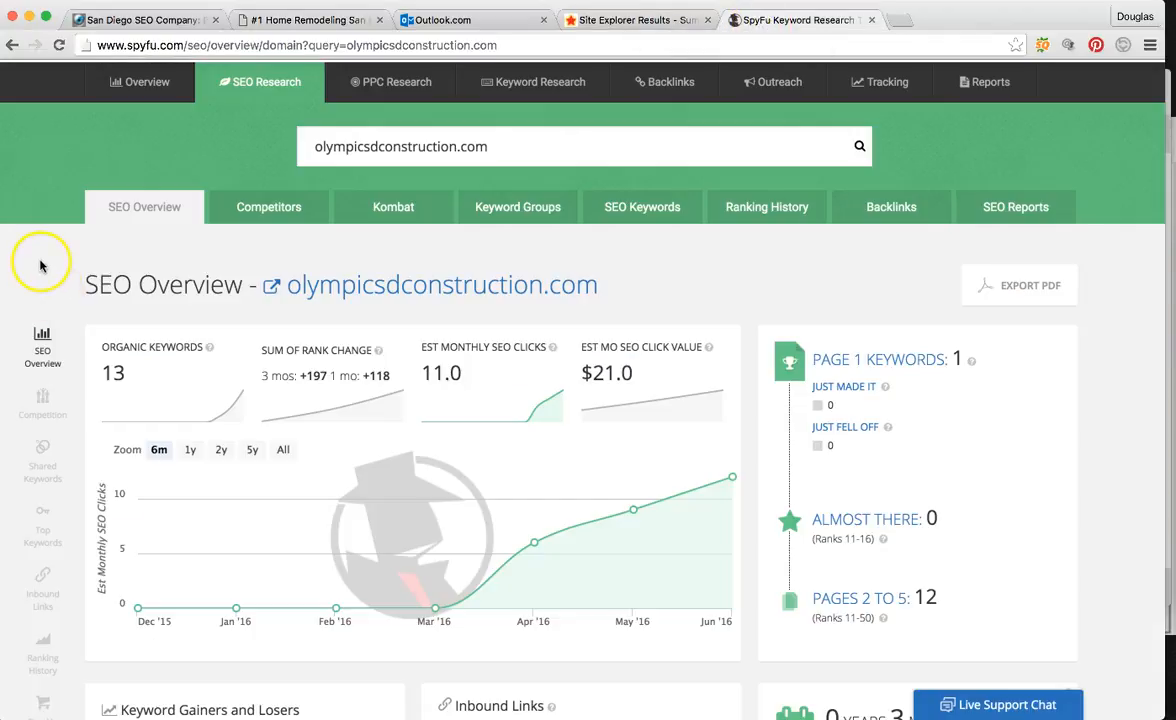
{"action": "mouse_move", "coordinate": [433, 607]}
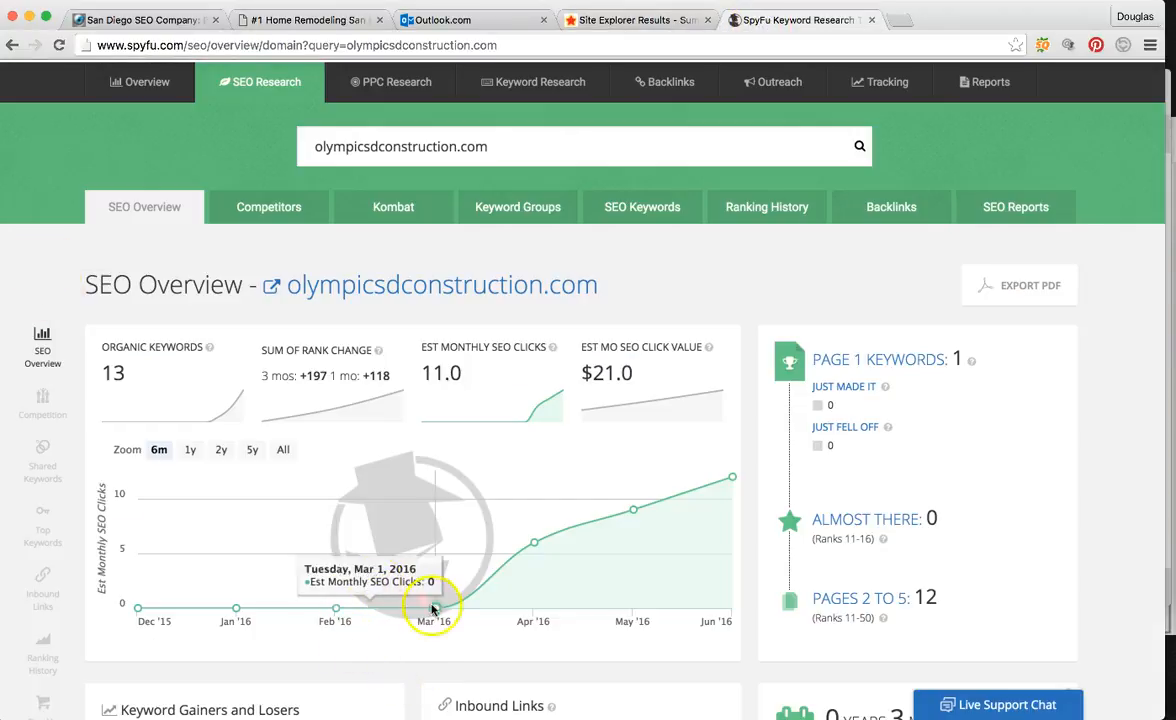
{"action": "mouse_move", "coordinate": [318, 613]}
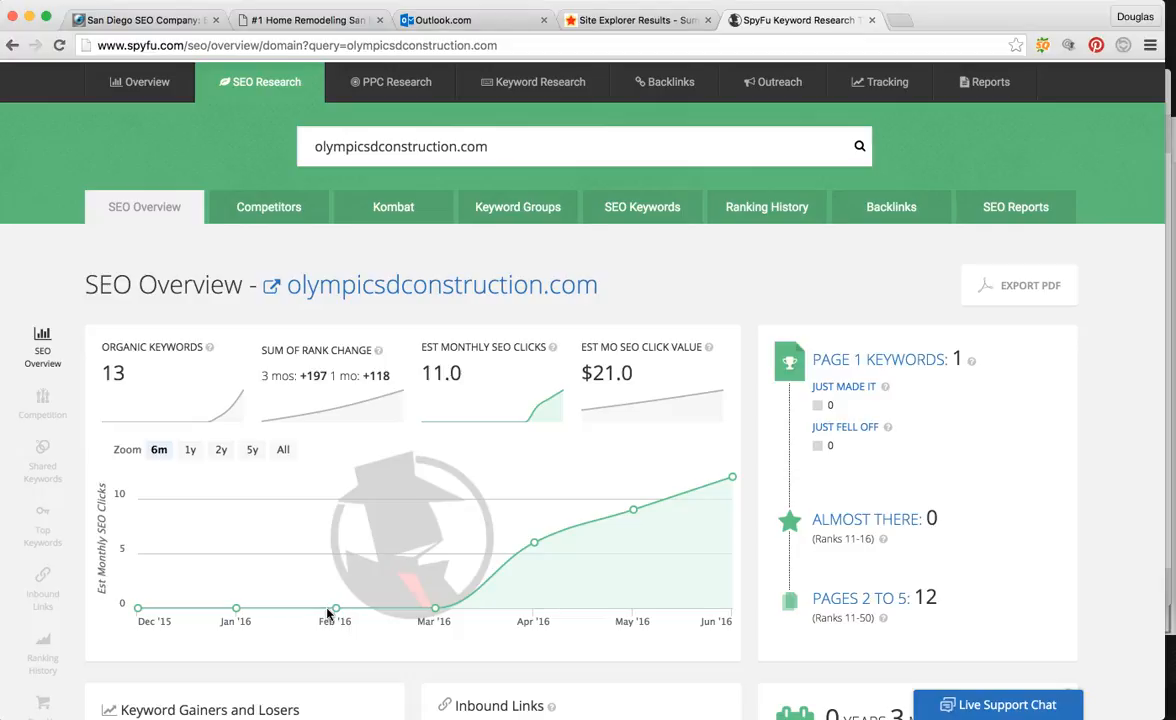
{"action": "mouse_move", "coordinate": [335, 609]}
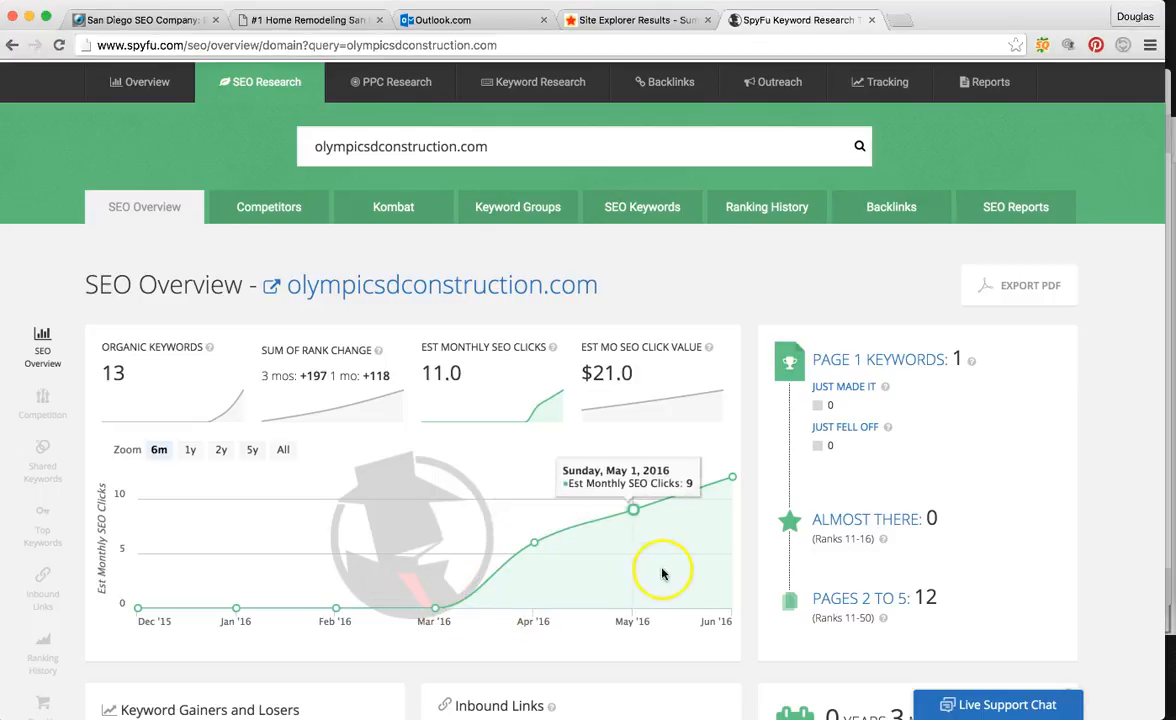
{"action": "mouse_move", "coordinate": [725, 538]}
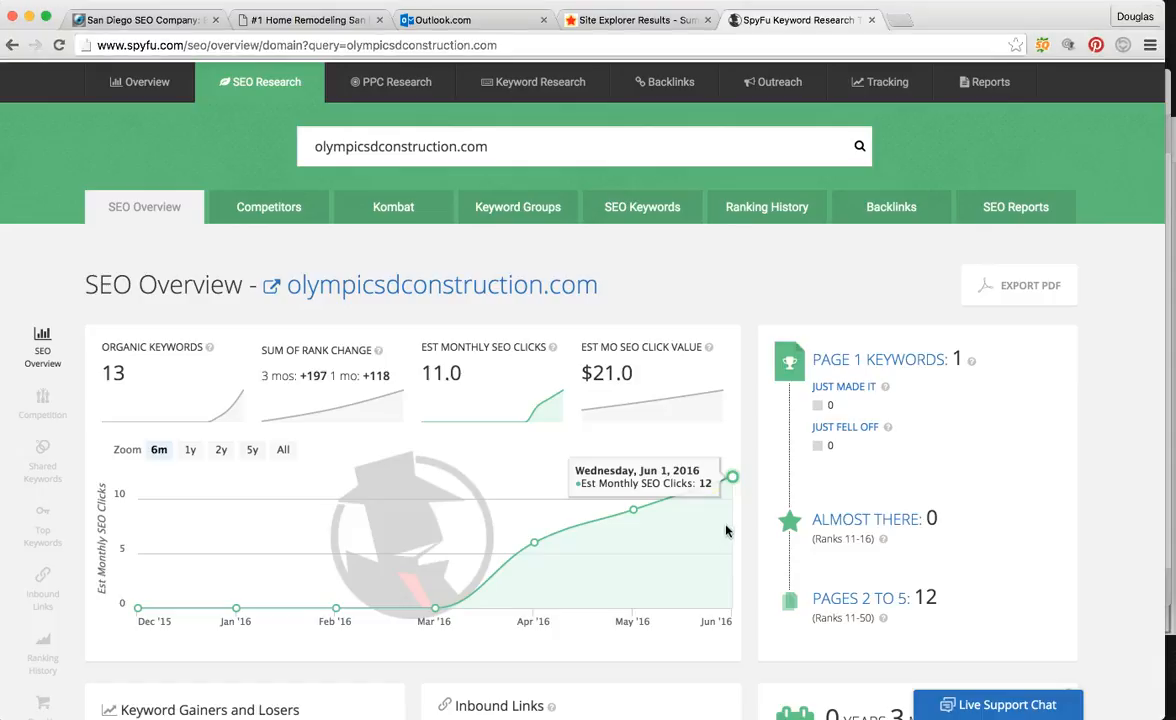
{"action": "mouse_move", "coordinate": [732, 504]}
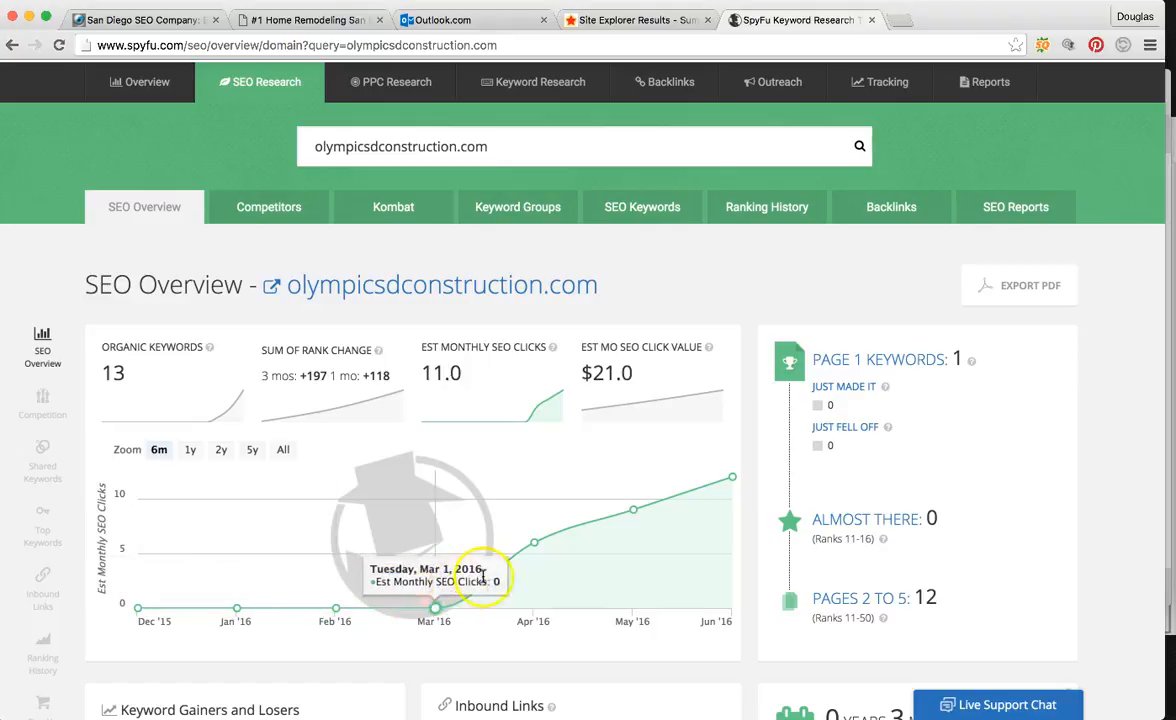
{"action": "mouse_move", "coordinate": [730, 516]}
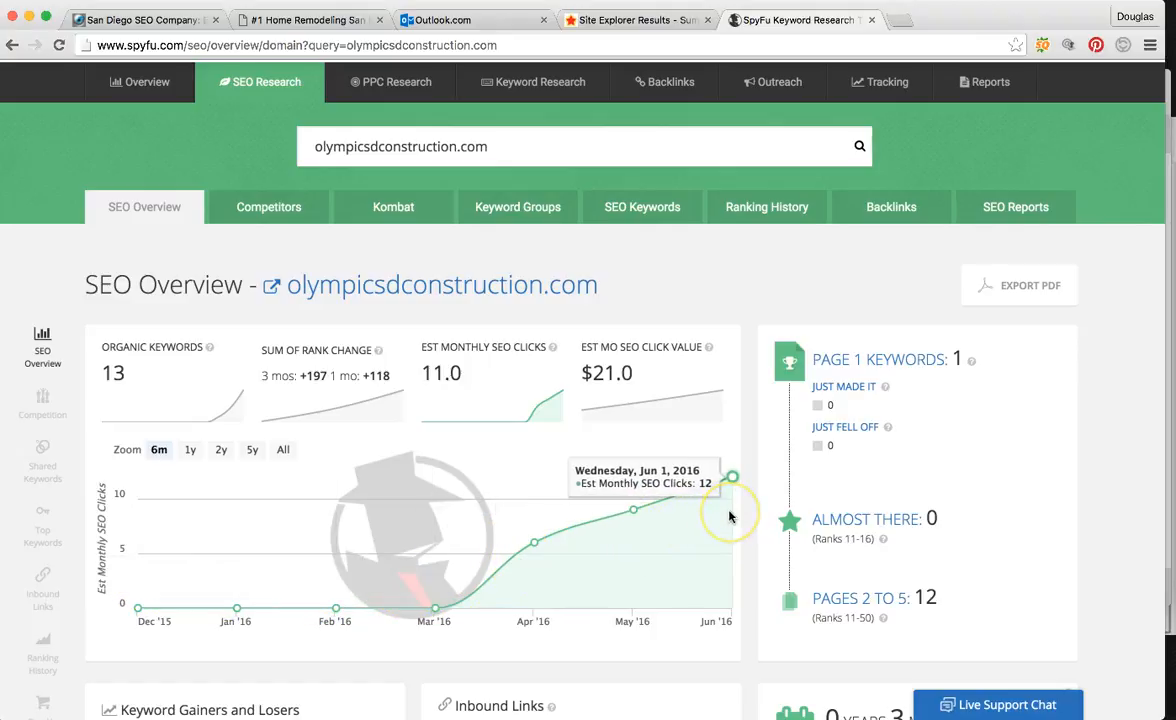
{"action": "mouse_move", "coordinate": [728, 518]}
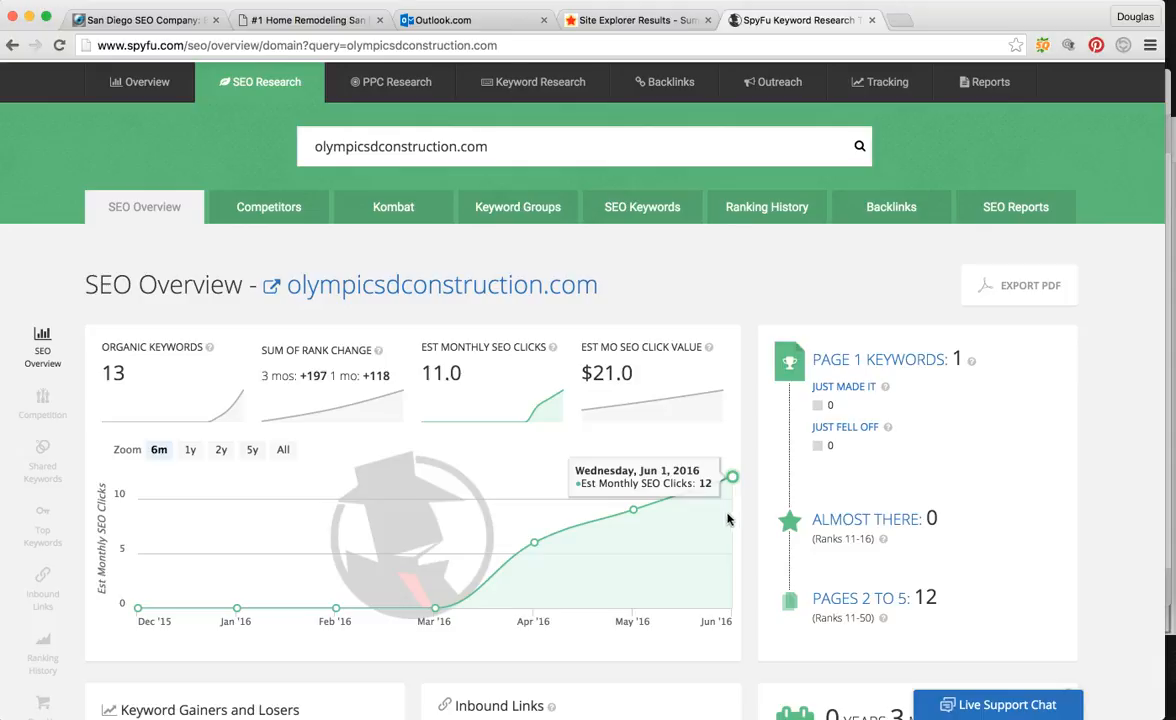
{"action": "mouse_move", "coordinate": [716, 517]}
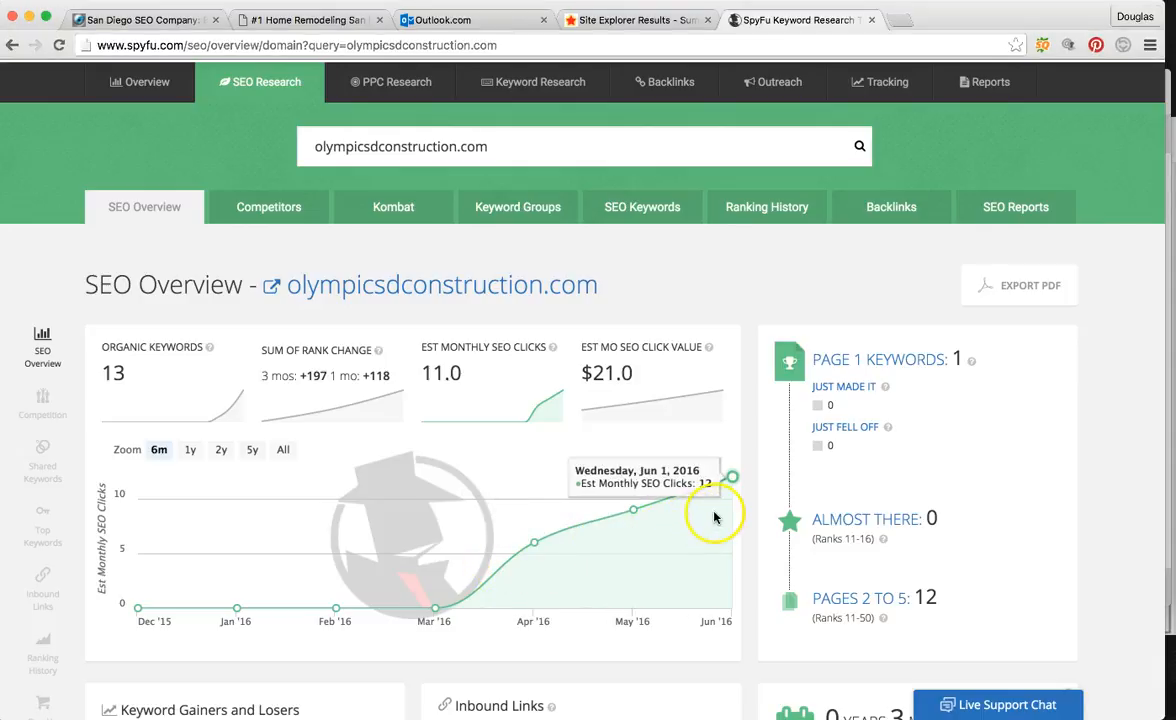
{"action": "mouse_move", "coordinate": [576, 537]}
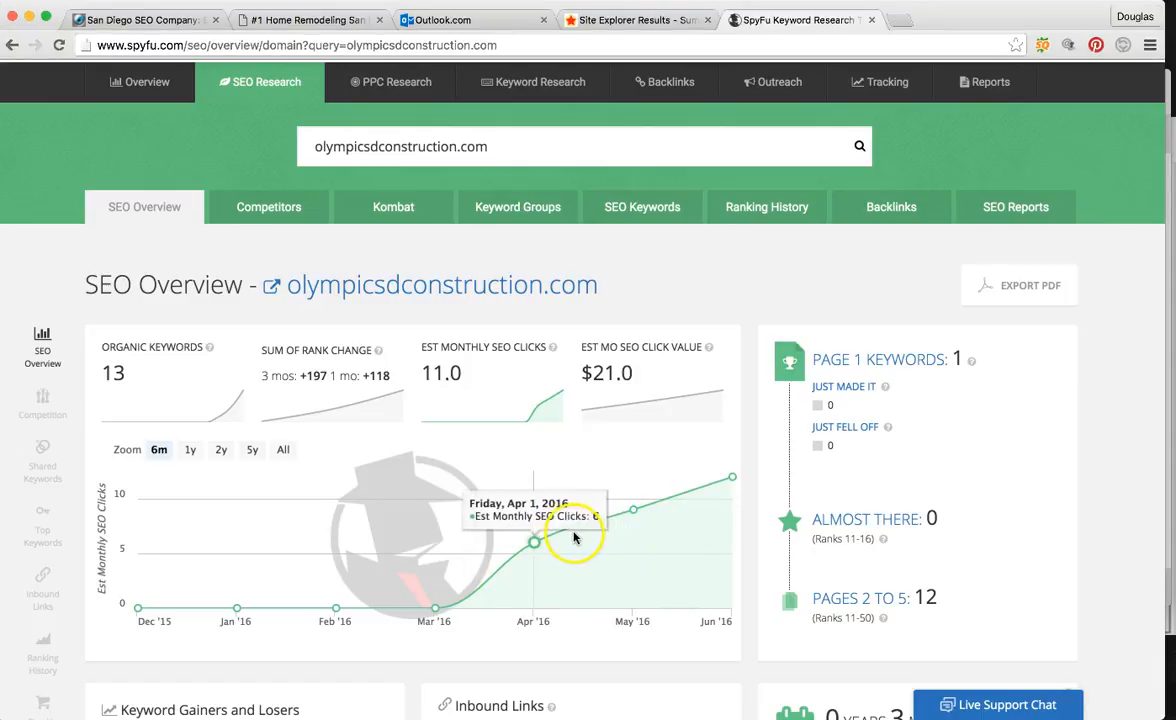
{"action": "mouse_move", "coordinate": [730, 528]}
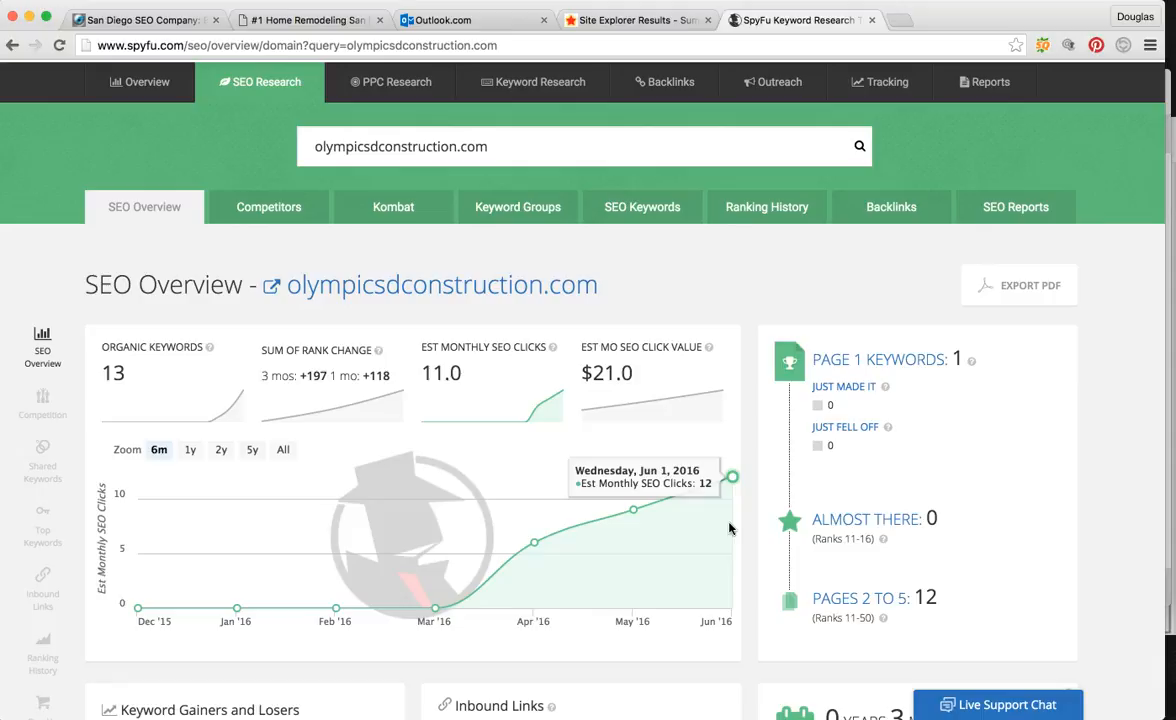
{"action": "mouse_move", "coordinate": [729, 528]}
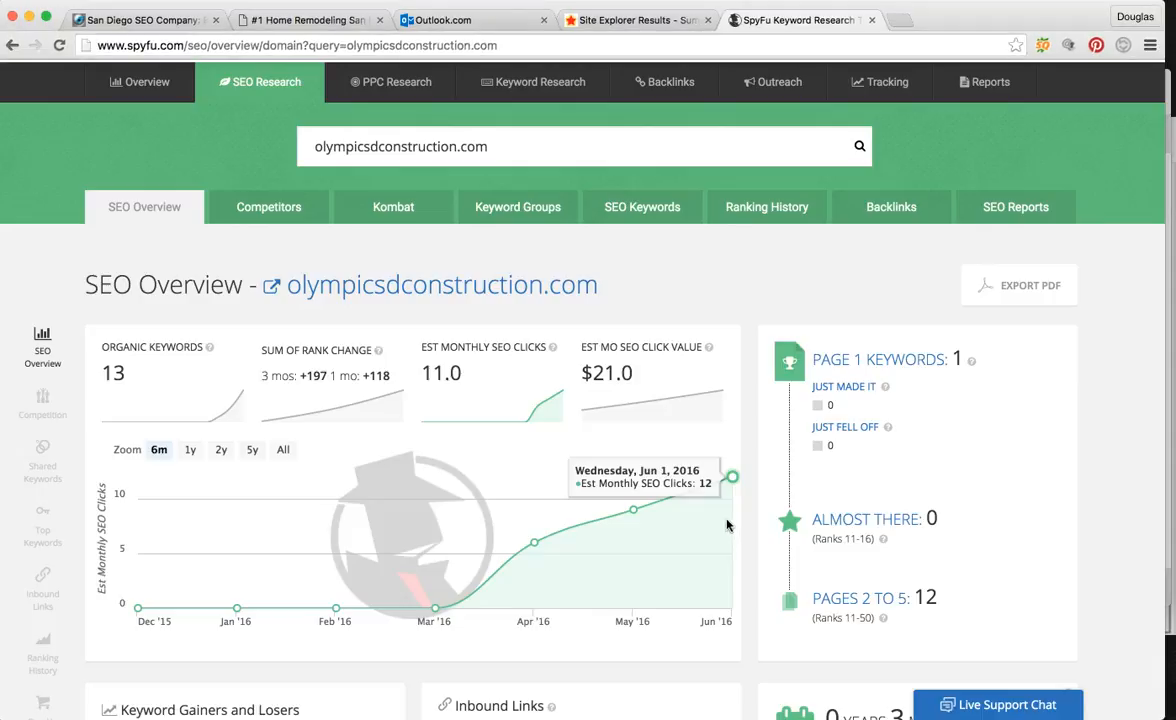
{"action": "mouse_move", "coordinate": [305, 604]}
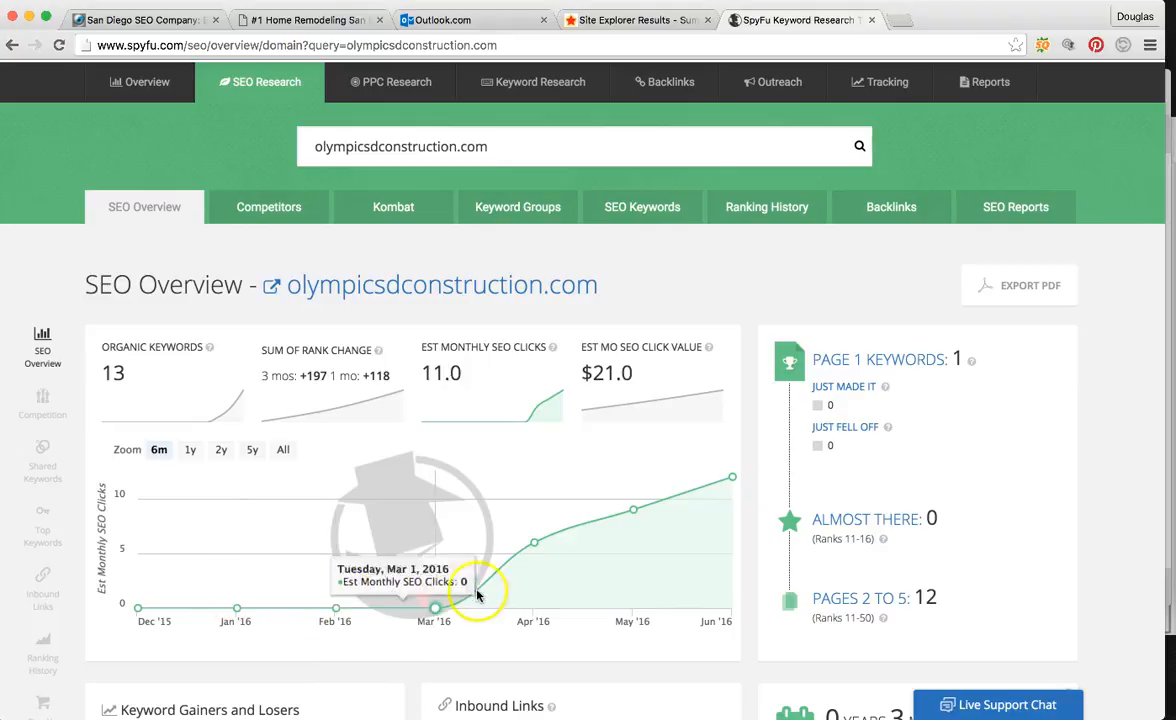
{"action": "mouse_move", "coordinate": [732, 504]}
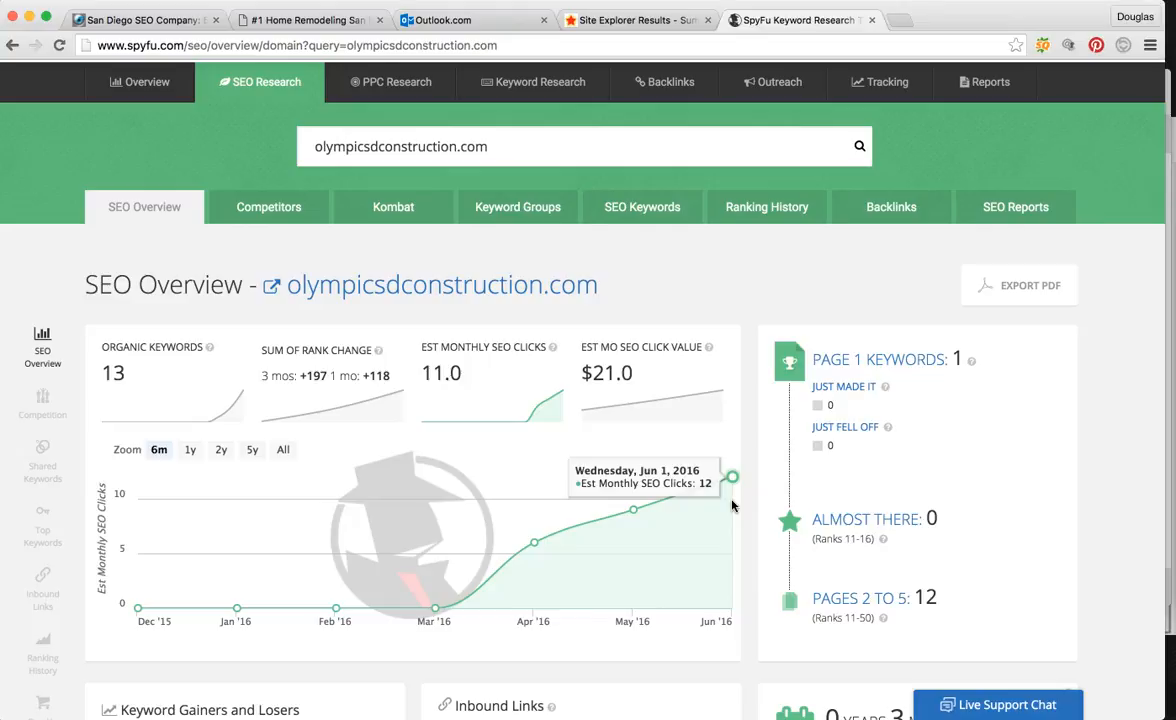
{"action": "mouse_move", "coordinate": [446, 19]}
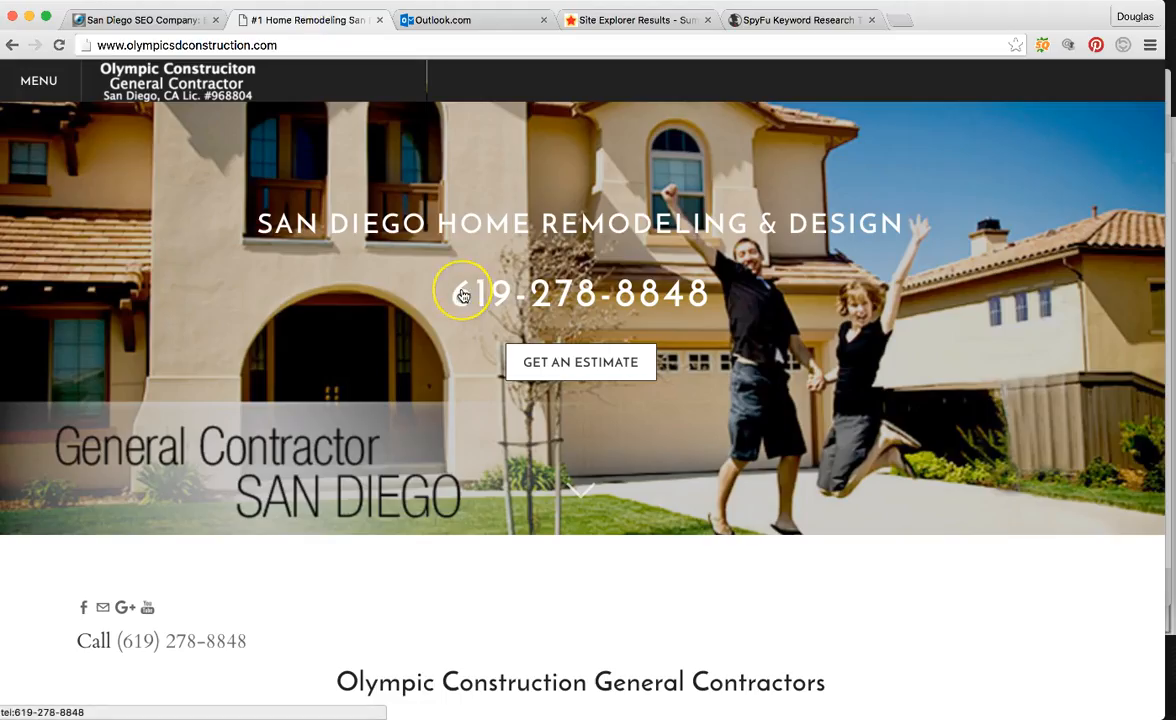
- Scroll, then switch to the Outlook tab with the serpfox_report preview in Word Online
{"action": "scroll", "scroll_direction": "down", "scroll_amount": 3}
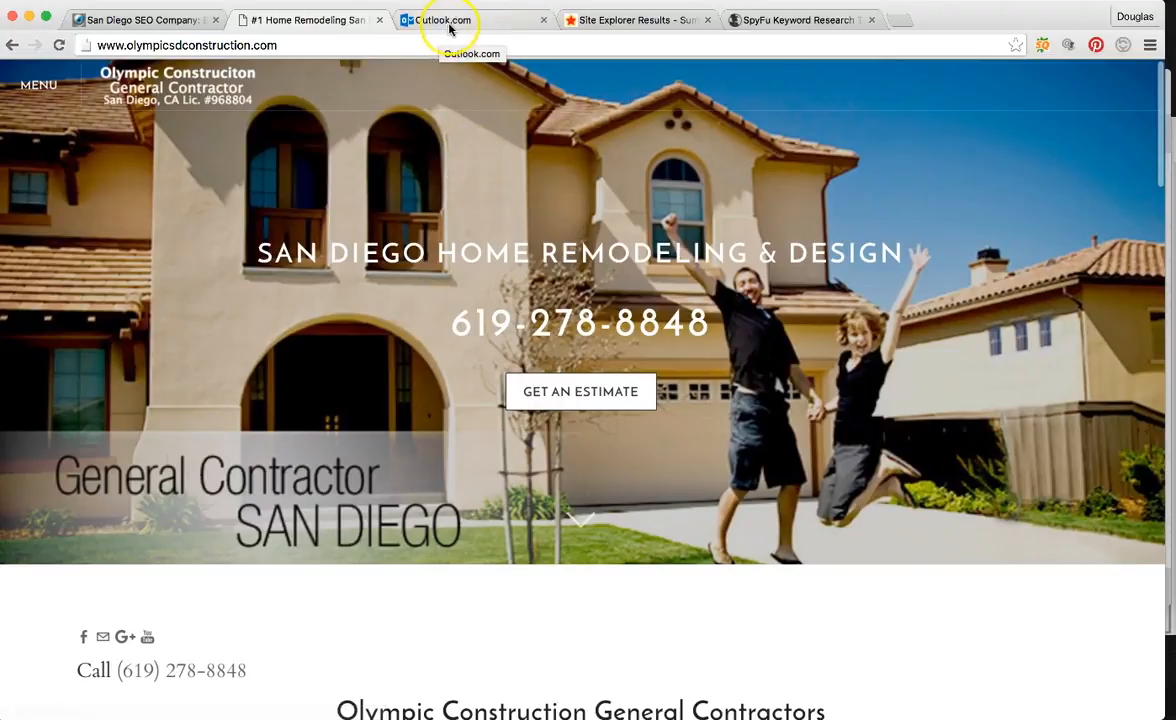
{"action": "left_click", "coordinate": [450, 19]}
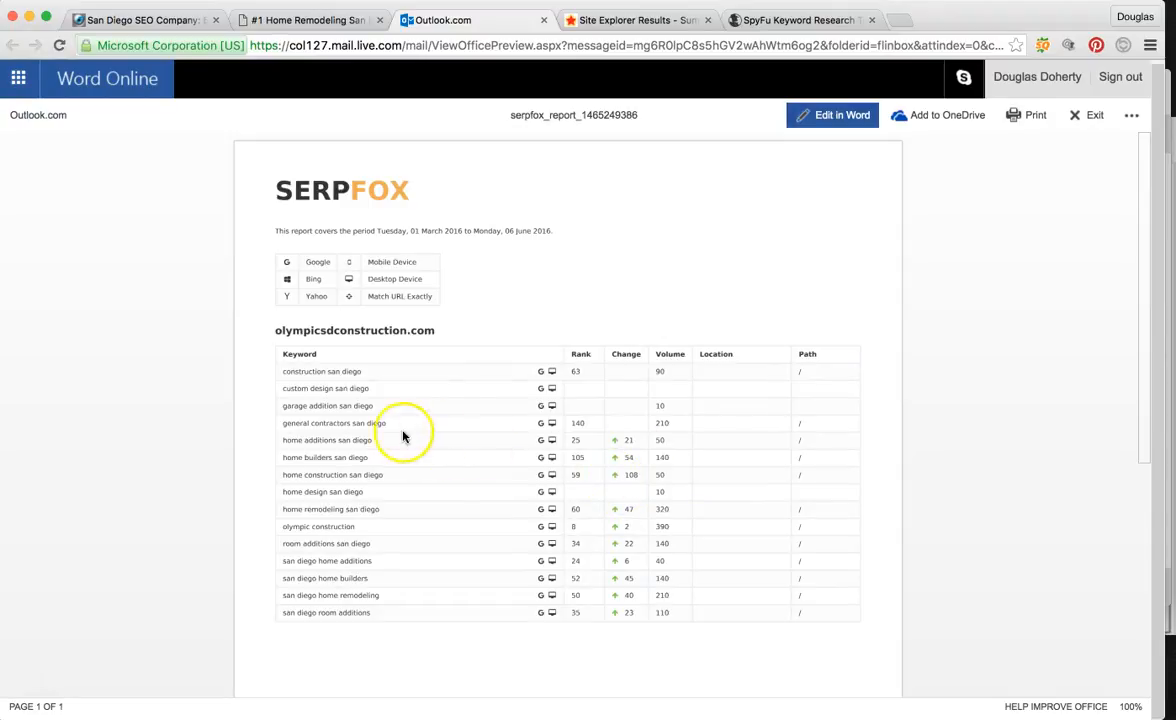
{"action": "mouse_move", "coordinate": [382, 396]}
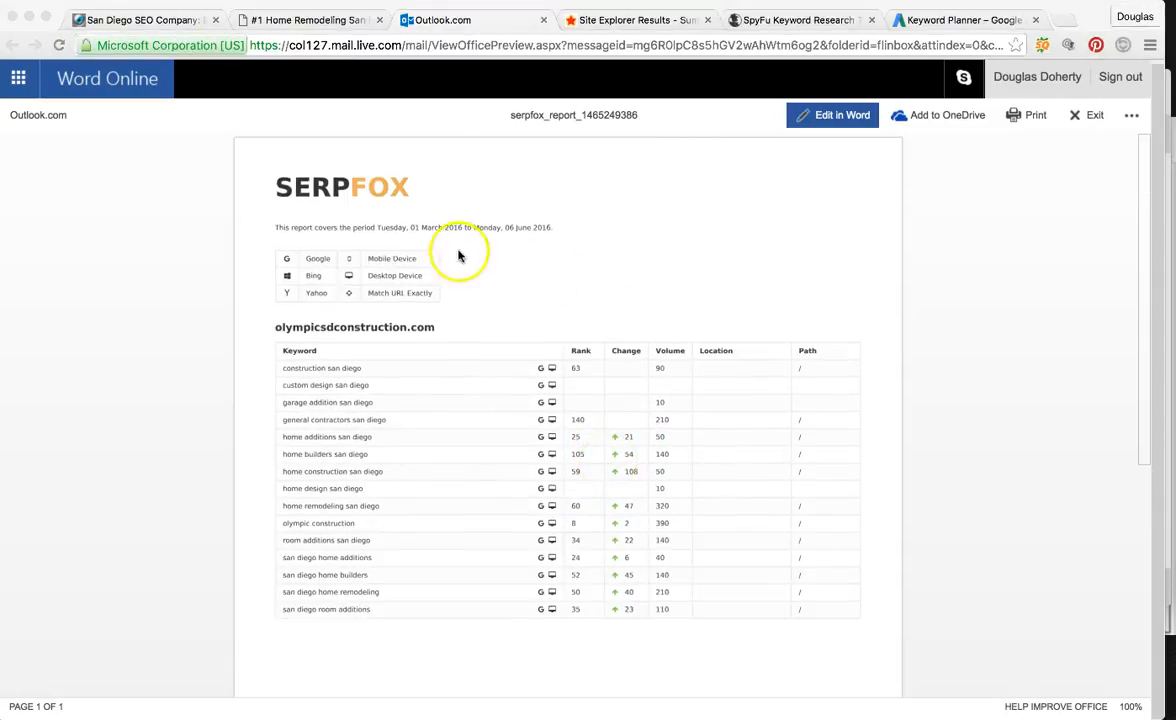
{"action": "mouse_move", "coordinate": [695, 481]}
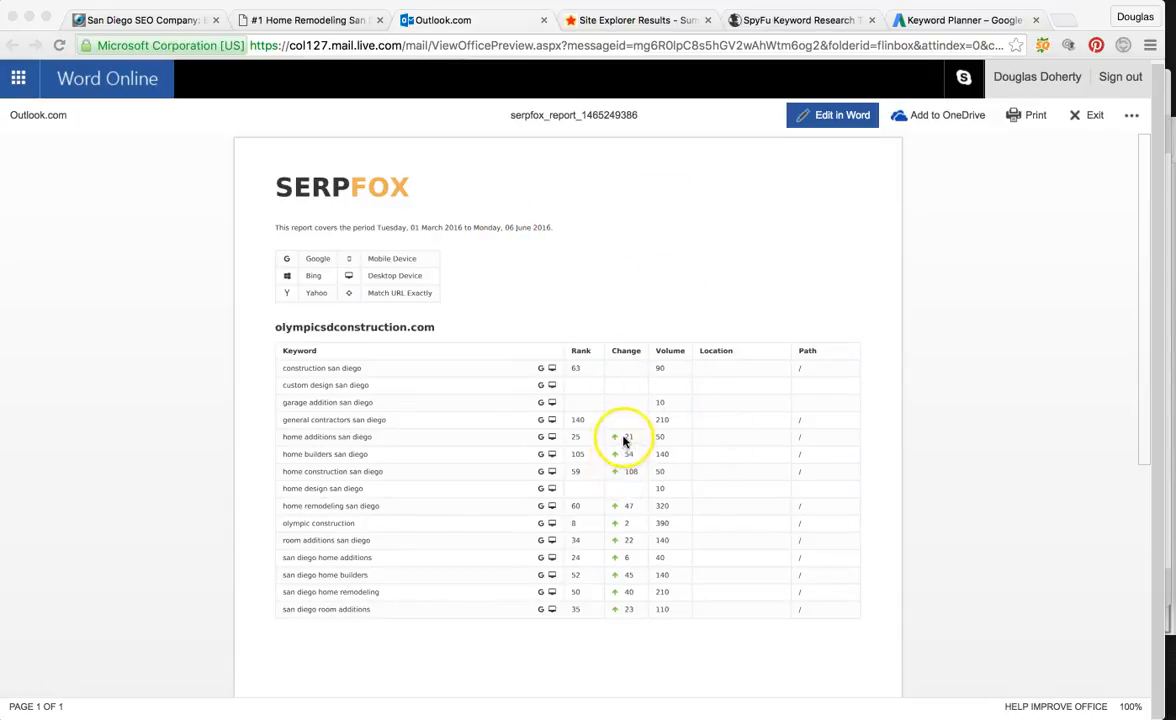
{"action": "mouse_move", "coordinate": [562, 427]}
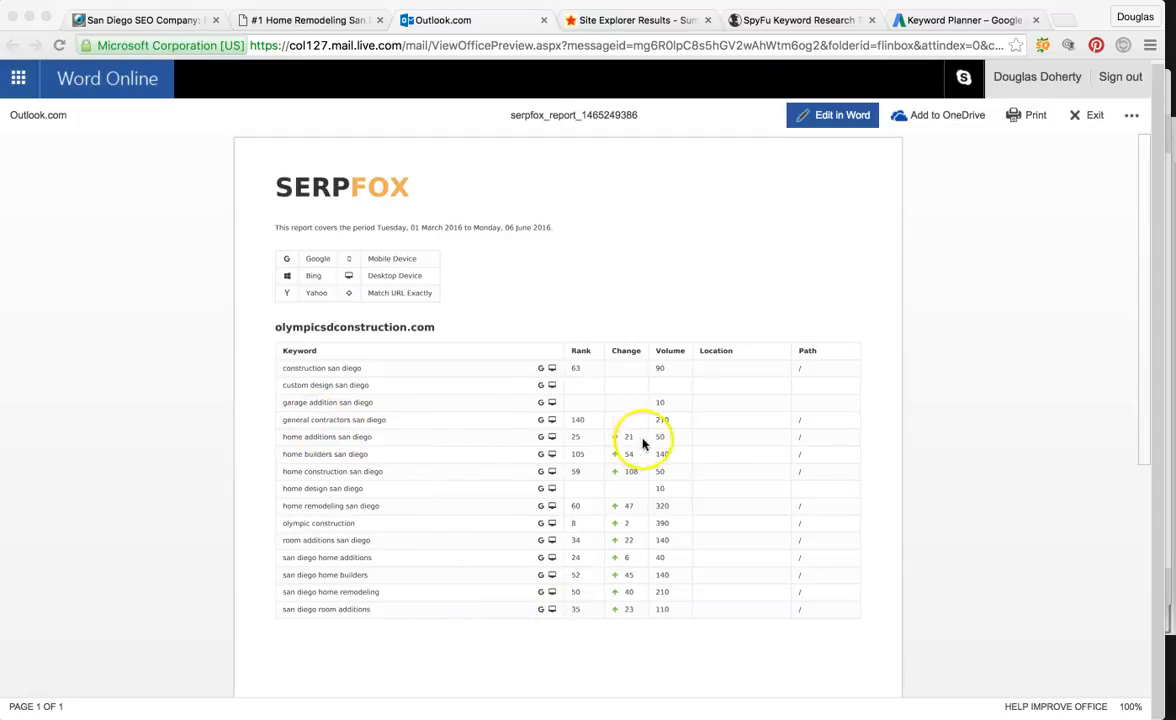
{"action": "mouse_move", "coordinate": [237, 357]}
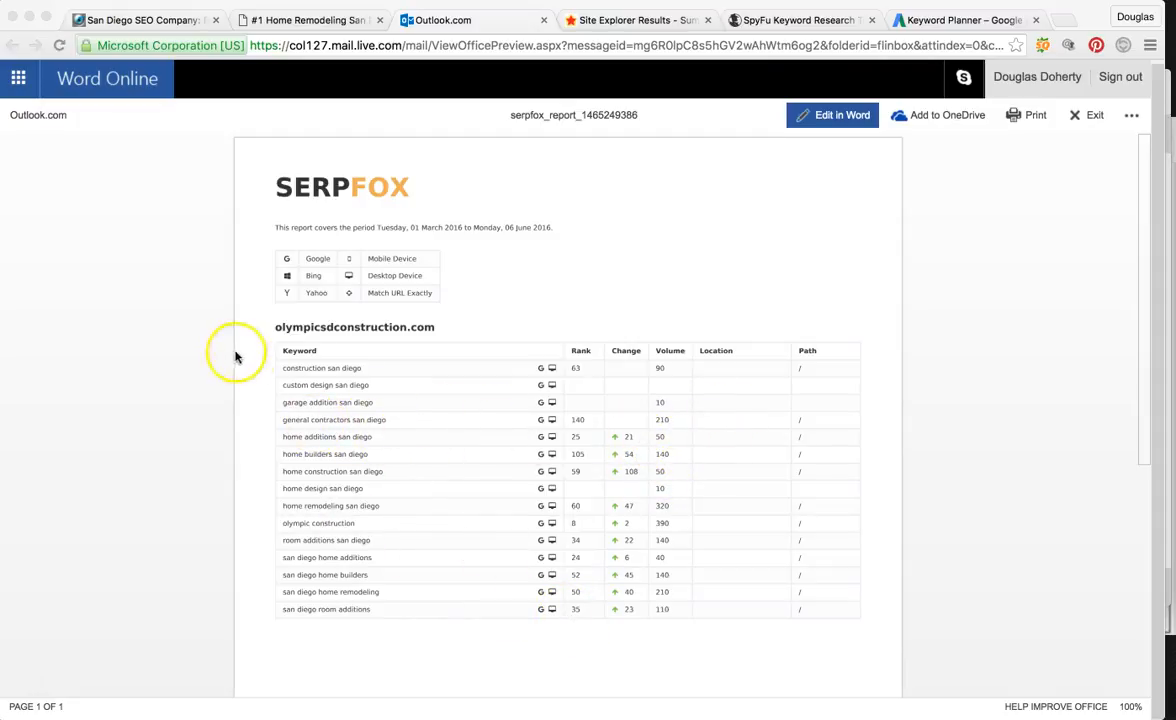
{"action": "mouse_move", "coordinate": [687, 567]}
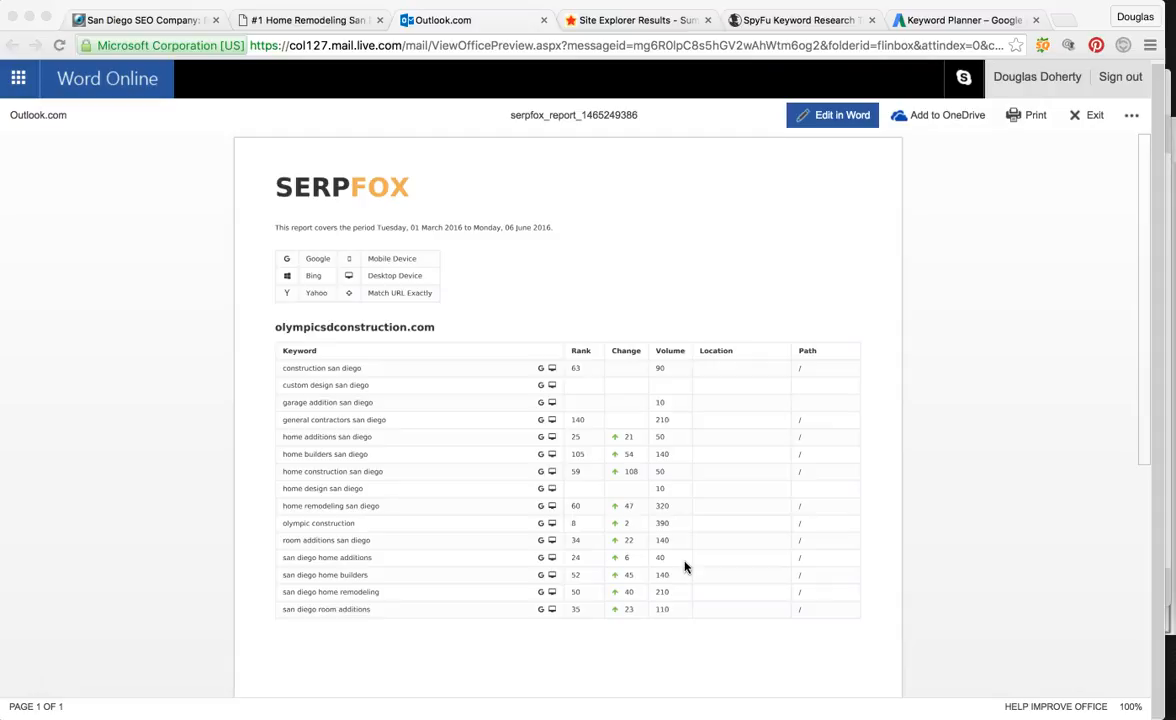
{"action": "mouse_move", "coordinate": [687, 569]}
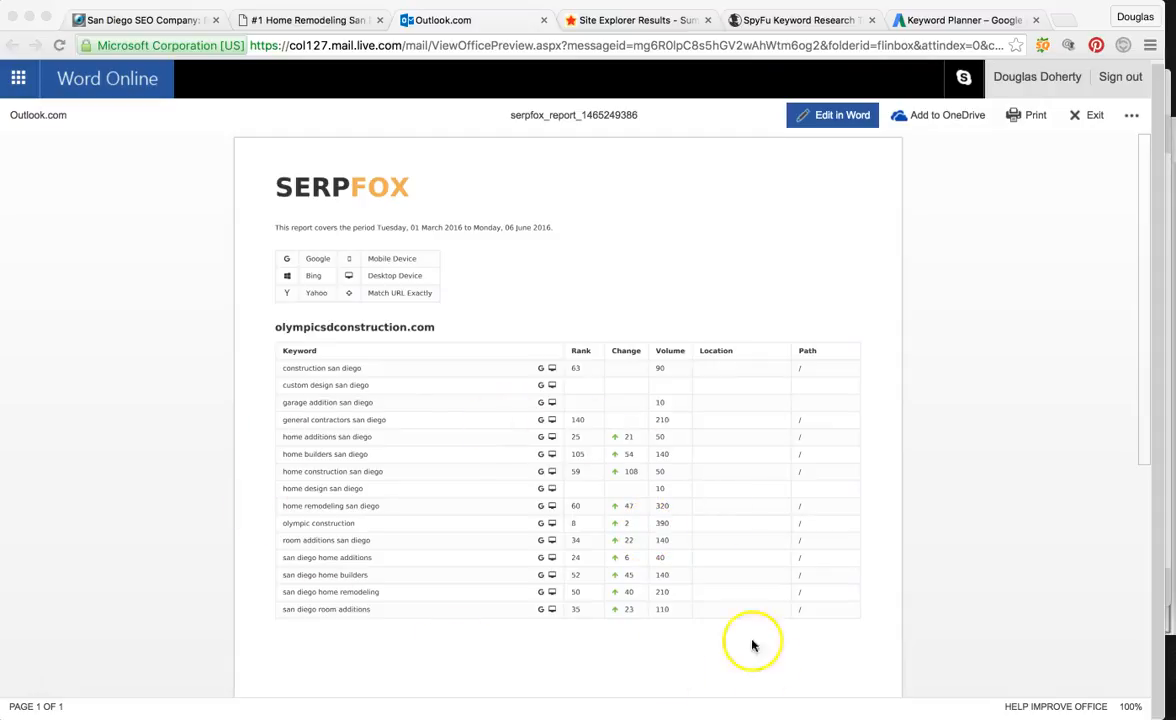
{"action": "mouse_move", "coordinate": [618, 438]}
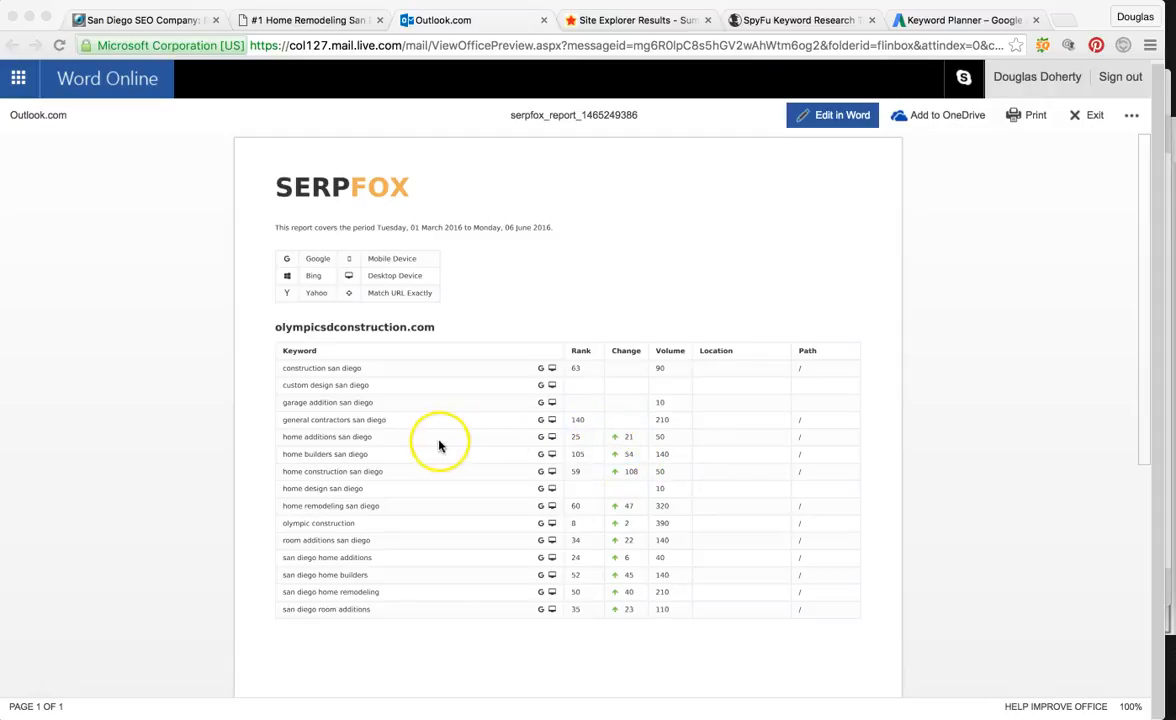
{"action": "left_click", "coordinate": [968, 20]}
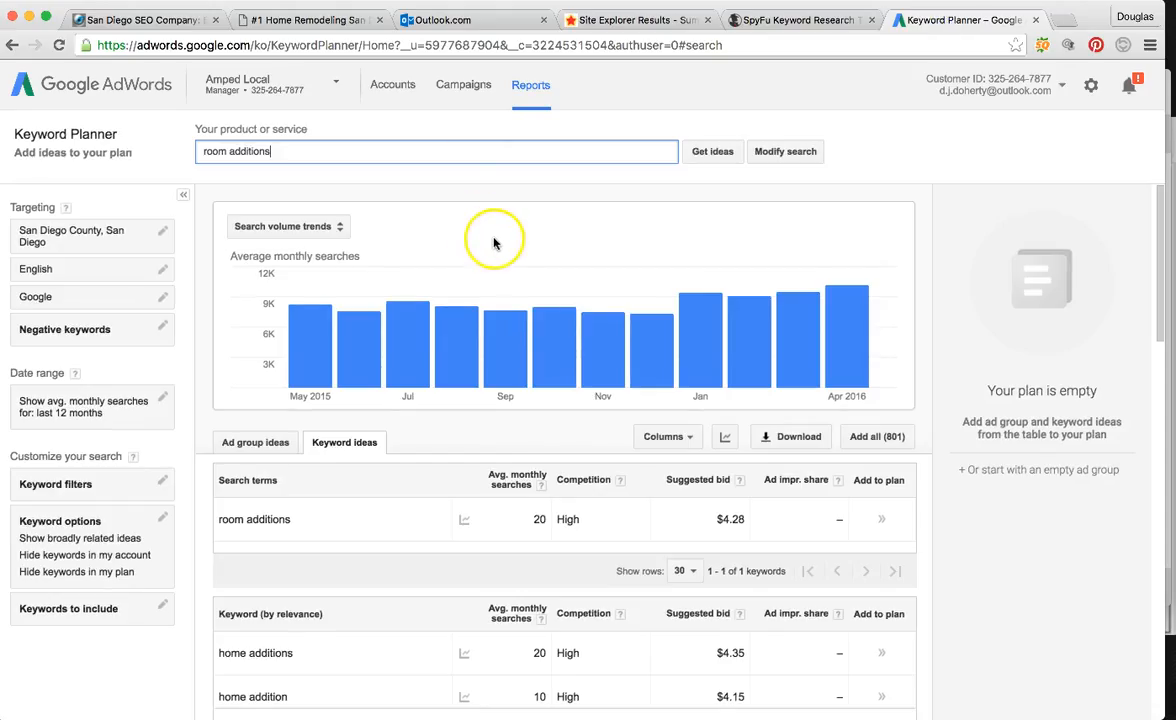
{"action": "mouse_move", "coordinate": [570, 520]}
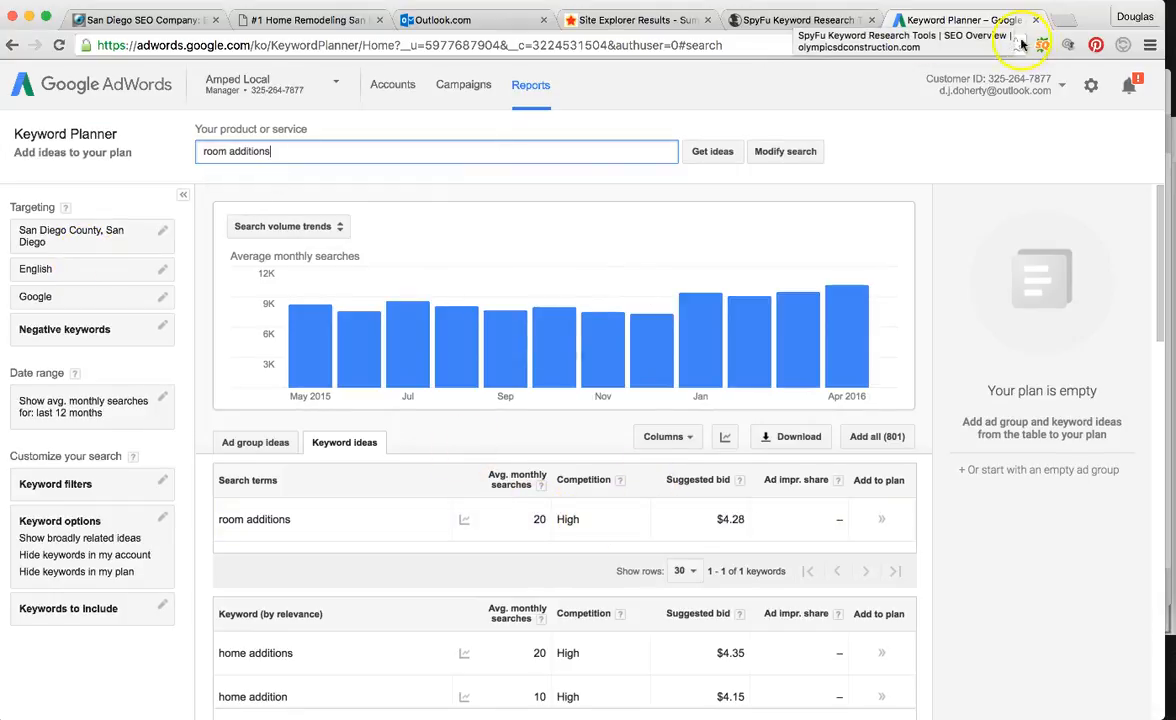
{"action": "mouse_move", "coordinate": [304, 22]}
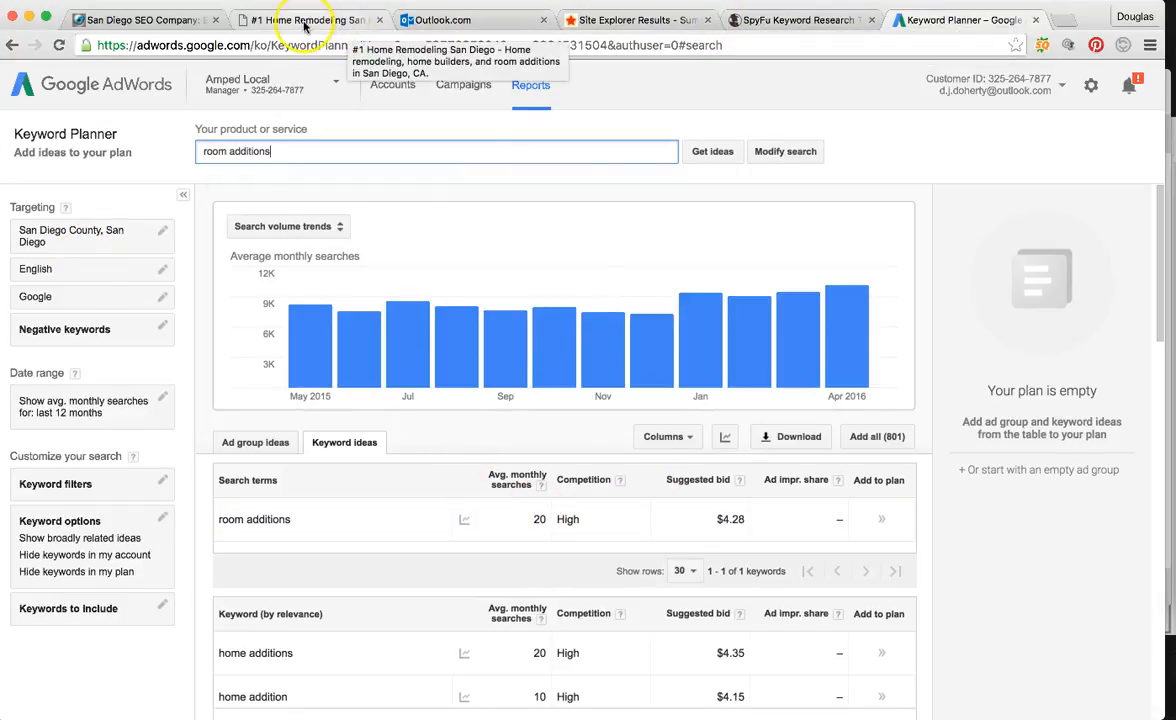
{"action": "left_click", "coordinate": [632, 20]}
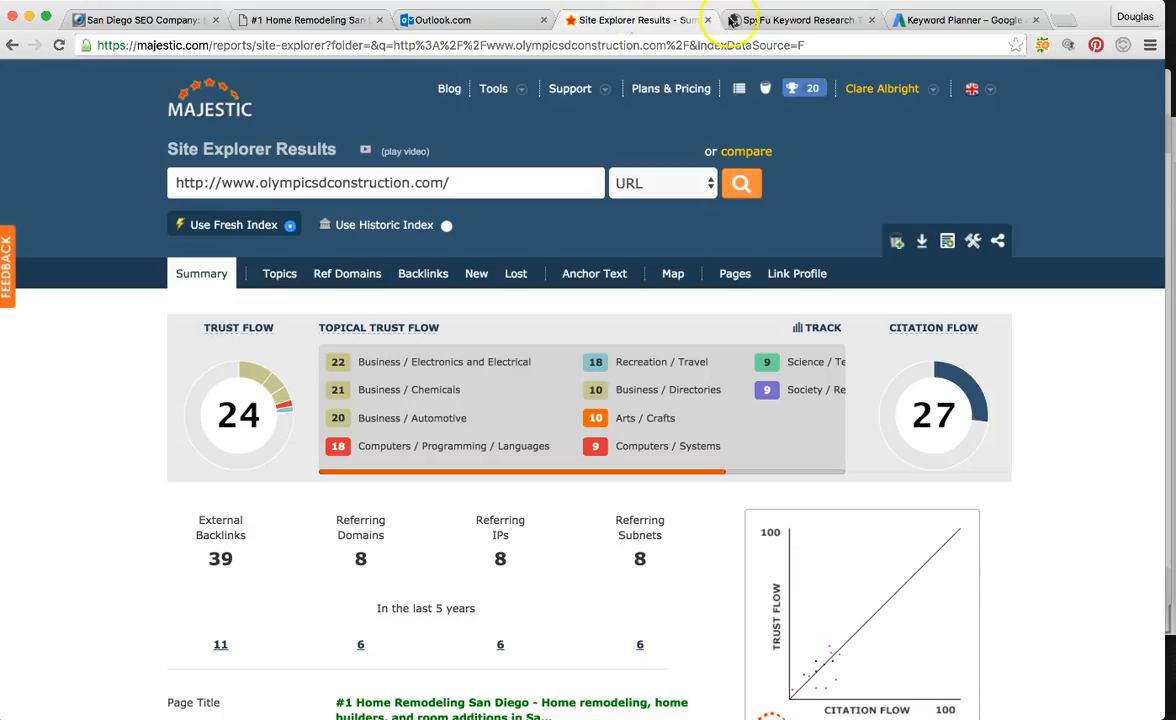
{"action": "left_click", "coordinate": [450, 20]}
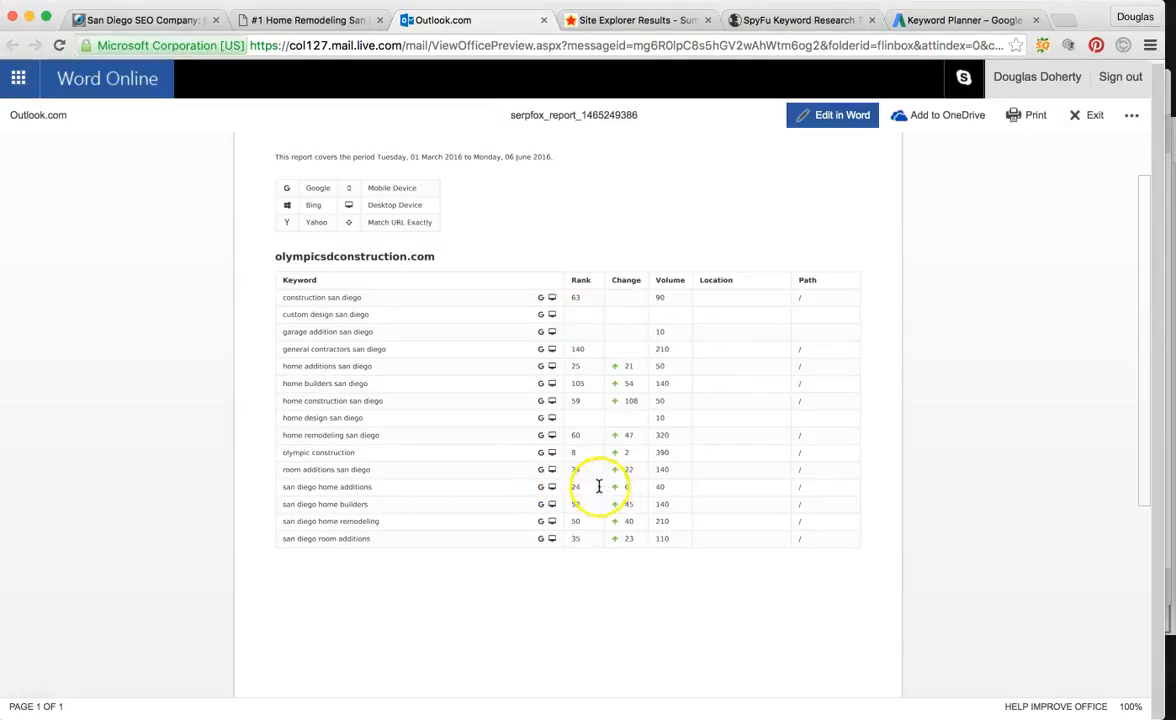
{"action": "mouse_move", "coordinate": [757, 324]}
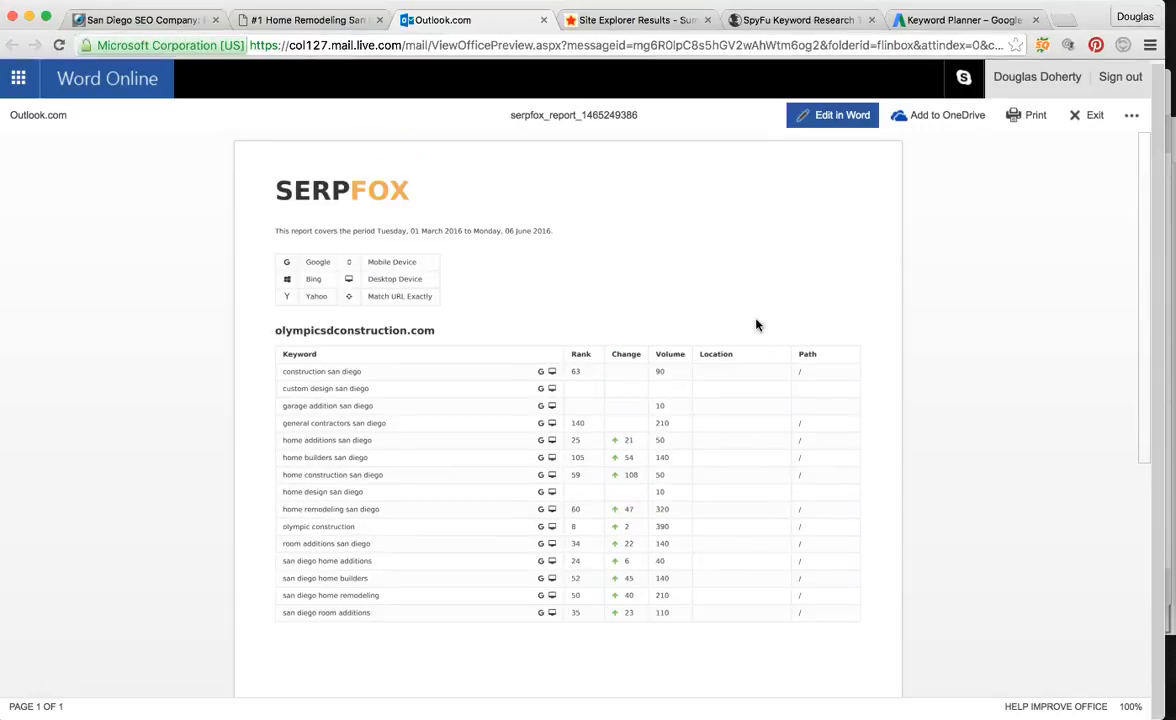
{"action": "mouse_move", "coordinate": [673, 324]}
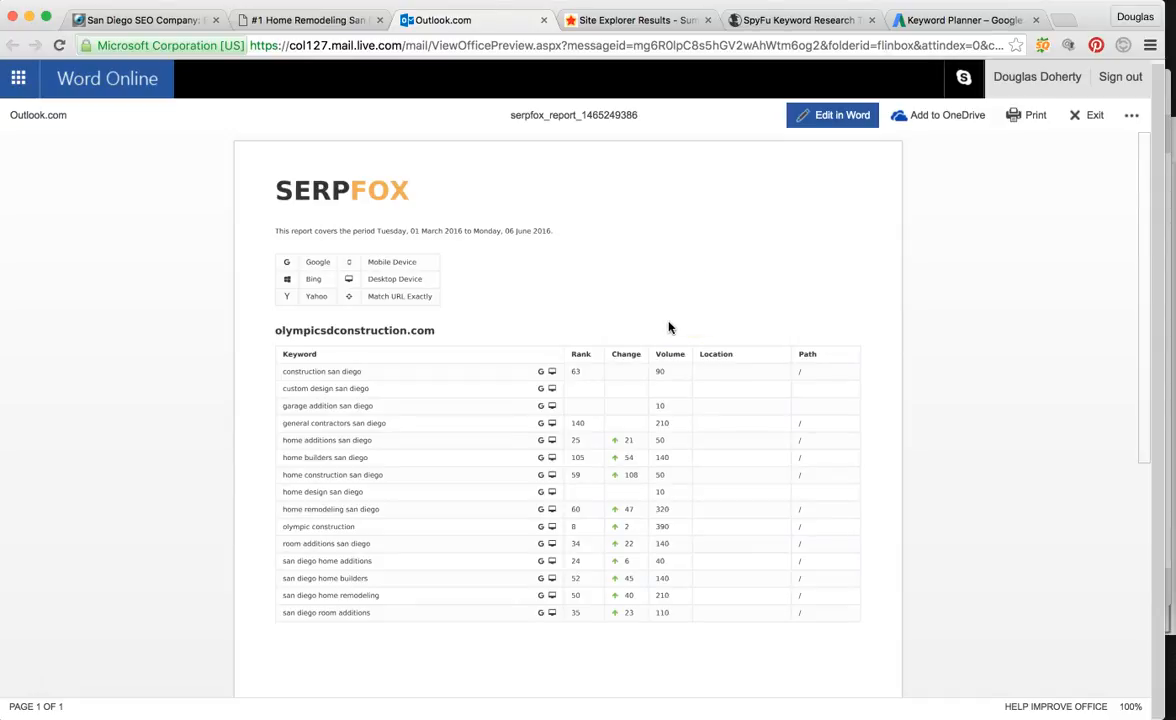
- Switch to the Keyword Planner tab with the 'room additions' search volume trends
{"action": "left_click", "coordinate": [957, 19]}
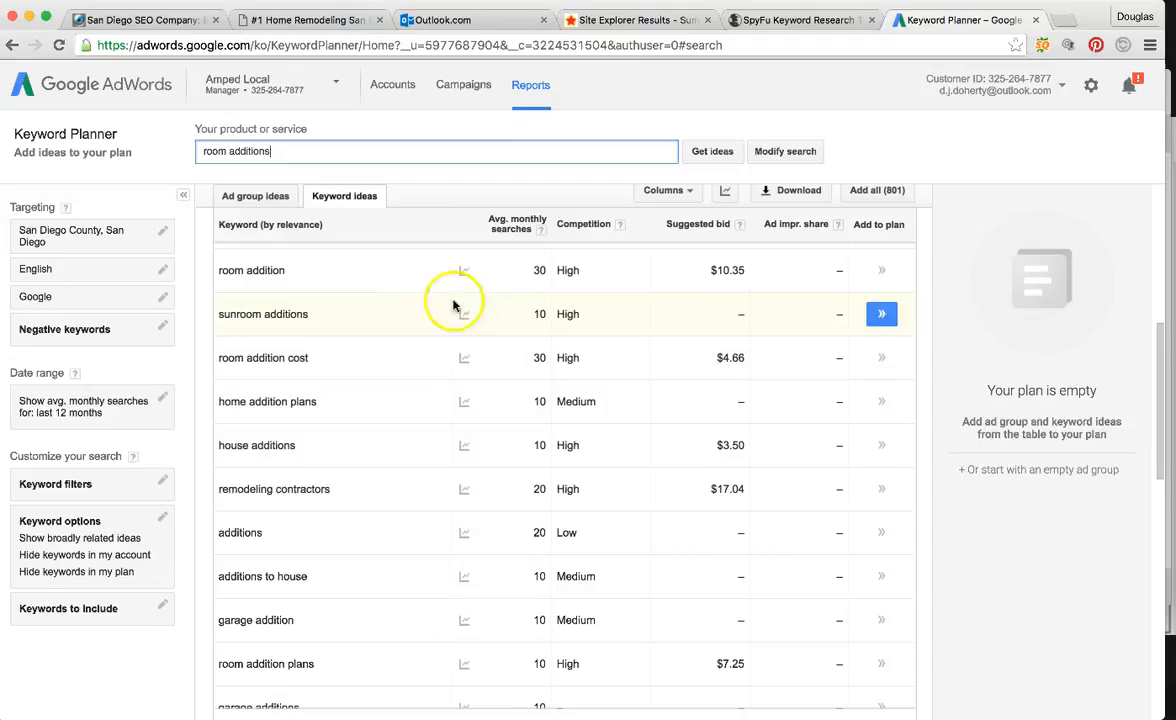
{"action": "mouse_move", "coordinate": [466, 337]}
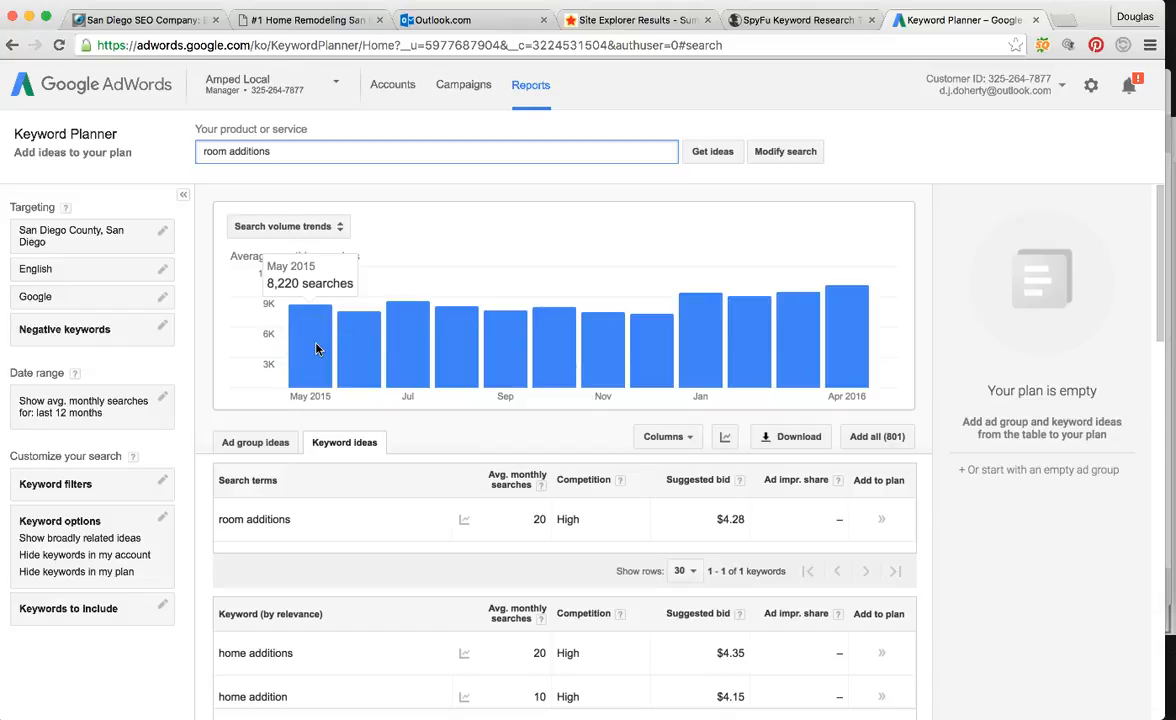
{"action": "mouse_move", "coordinate": [456, 345]}
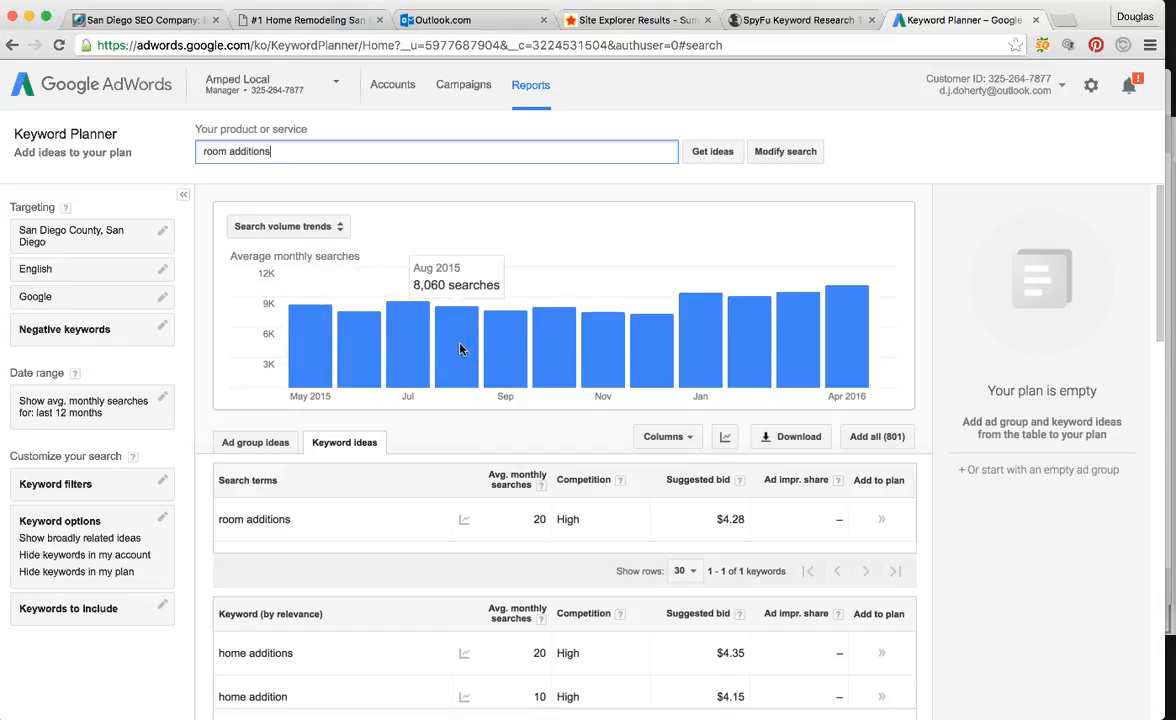
{"action": "mouse_move", "coordinate": [538, 345]}
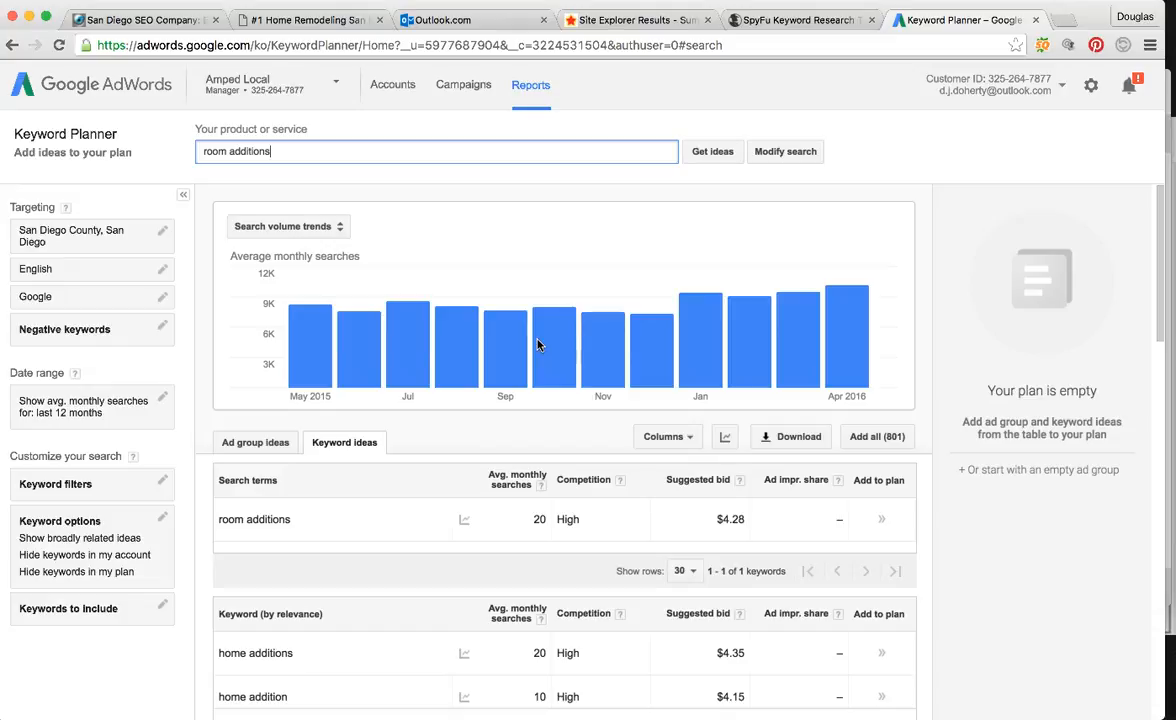
{"action": "mouse_move", "coordinate": [652, 315]}
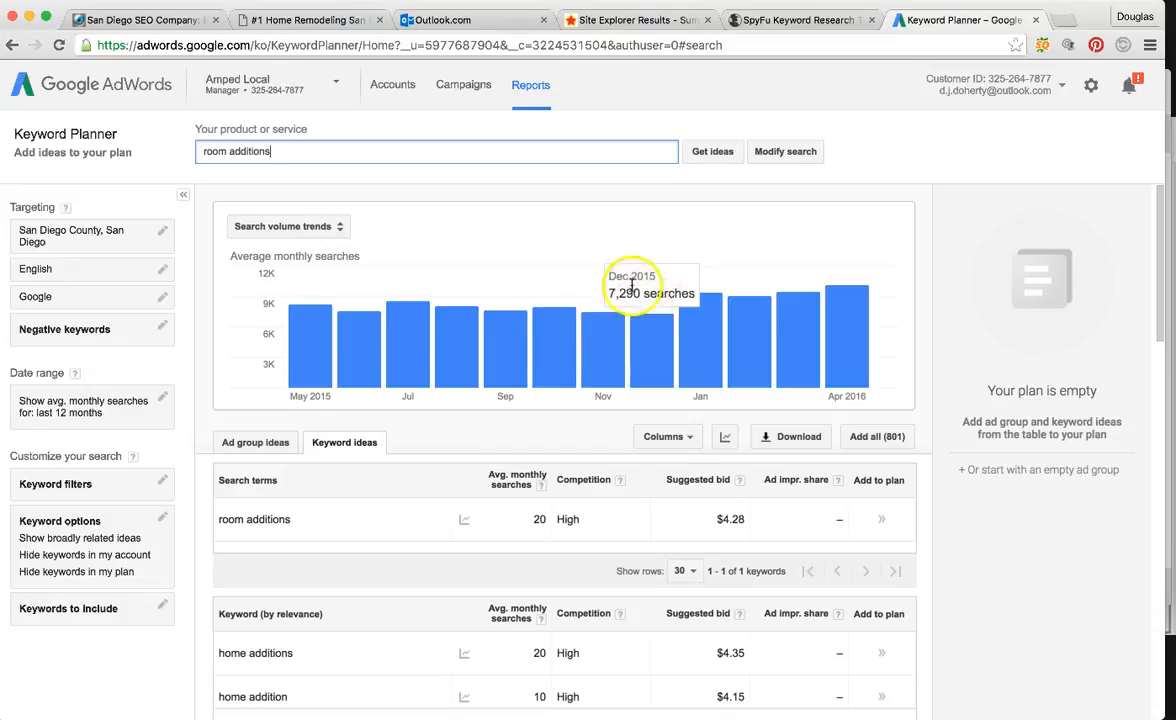
{"action": "mouse_move", "coordinate": [469, 267]}
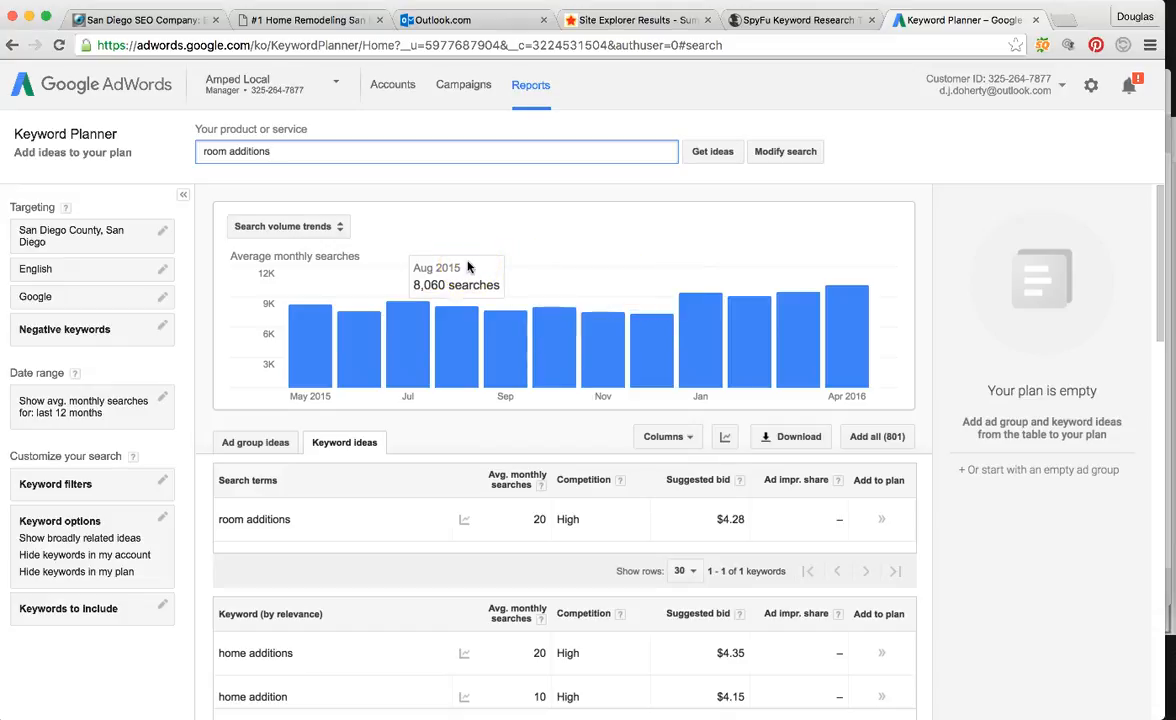
{"action": "mouse_move", "coordinate": [620, 212]}
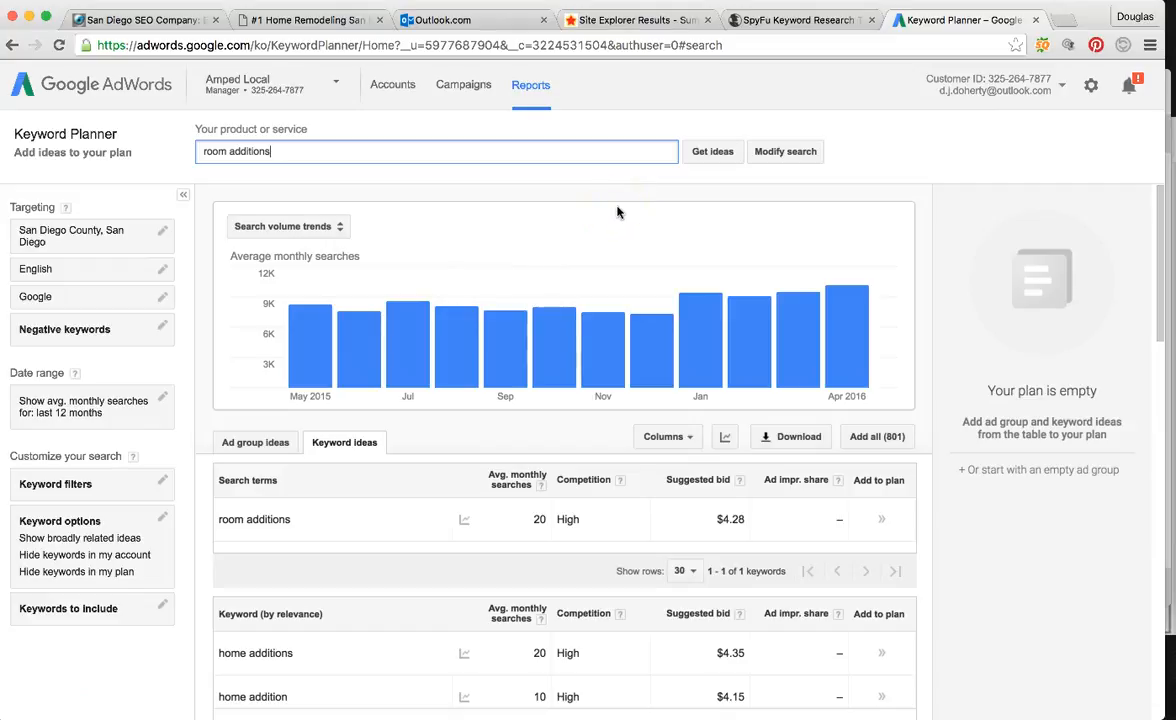
{"action": "mouse_move", "coordinate": [743, 136]}
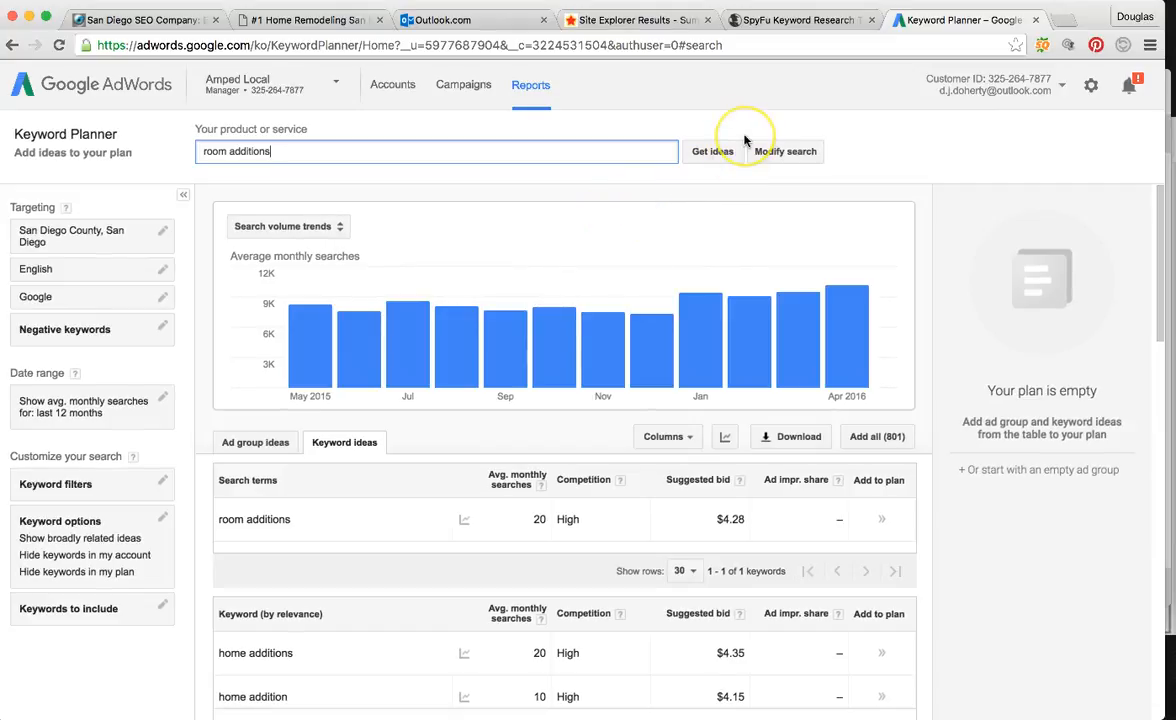
{"action": "mouse_move", "coordinate": [584, 70]}
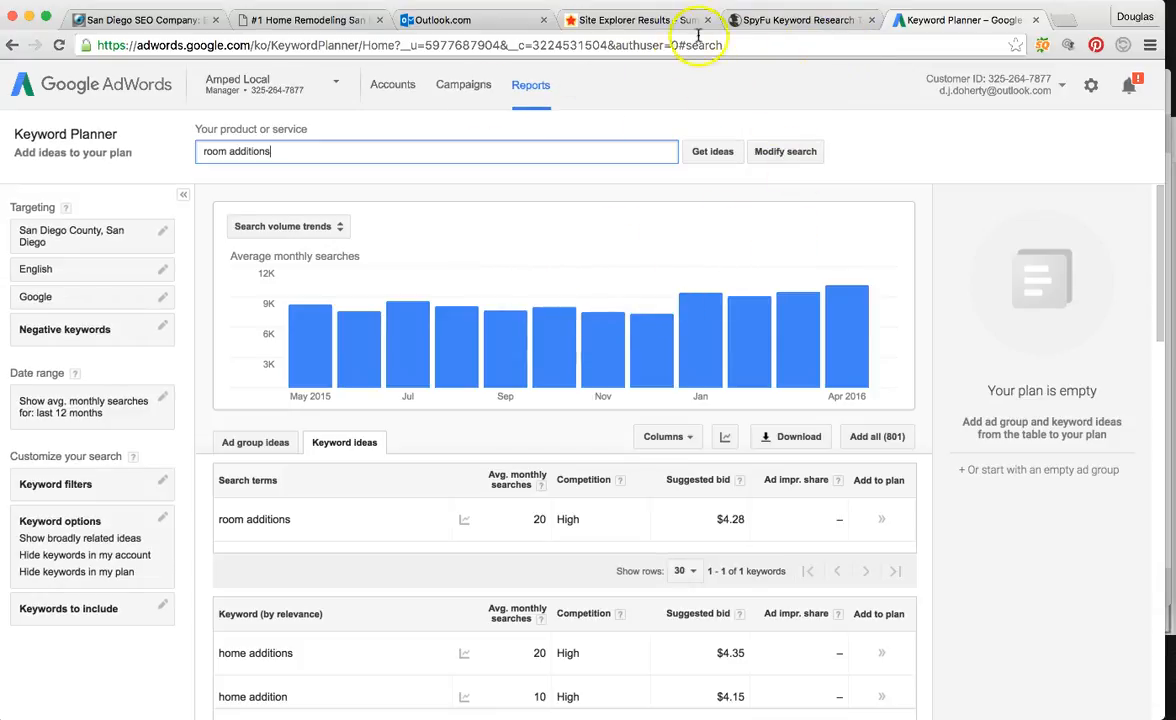
- Switch to Majestic Site Explorer and scroll to trust flow 24, citation flow 27, 39 backlinks
{"action": "left_click", "coordinate": [635, 19]}
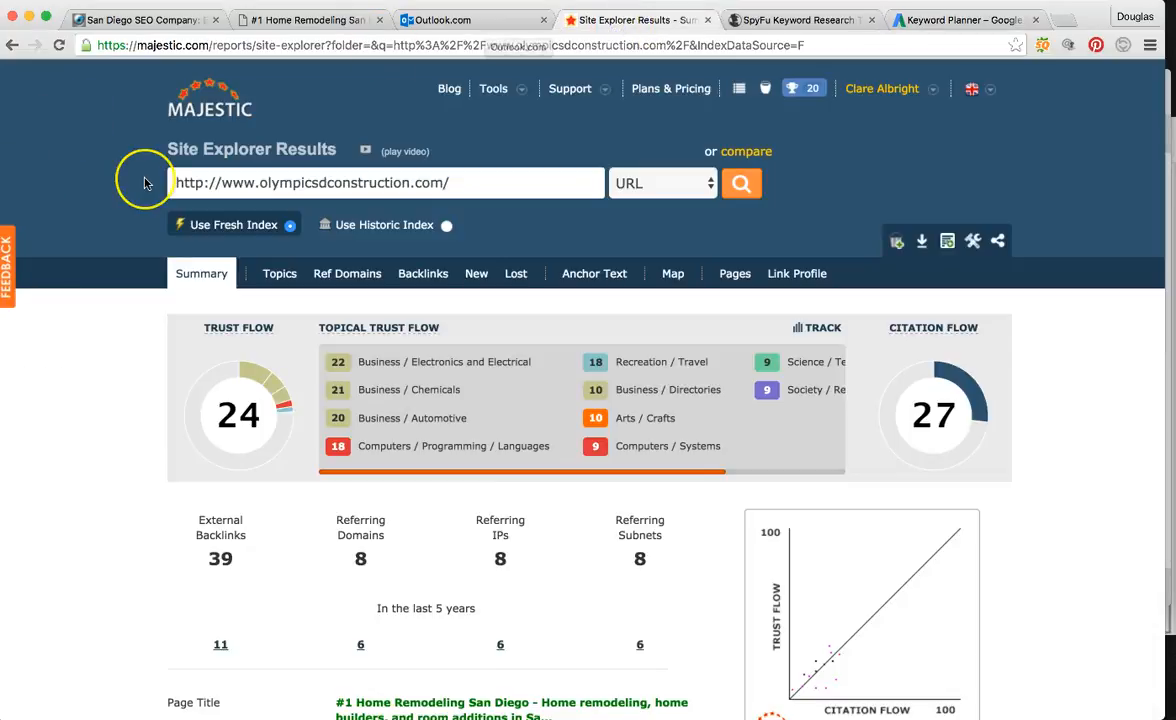
{"action": "scroll", "scroll_direction": "down", "scroll_amount": 3}
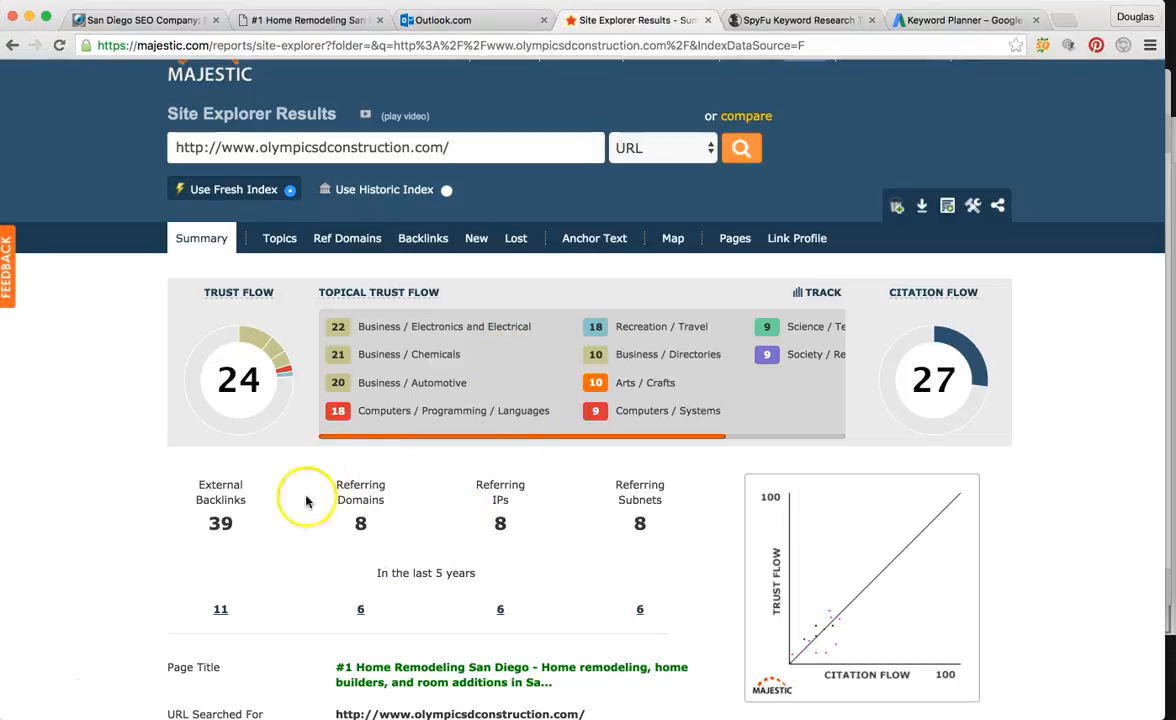
{"action": "mouse_move", "coordinate": [355, 505]}
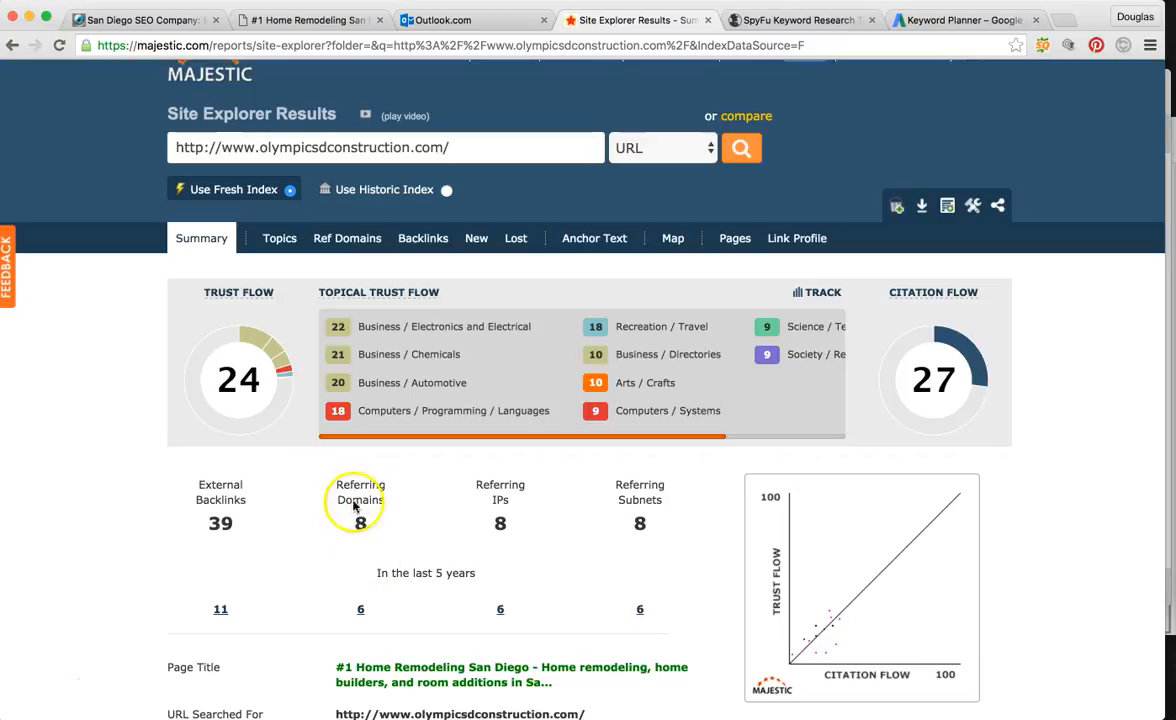
{"action": "mouse_move", "coordinate": [230, 490]}
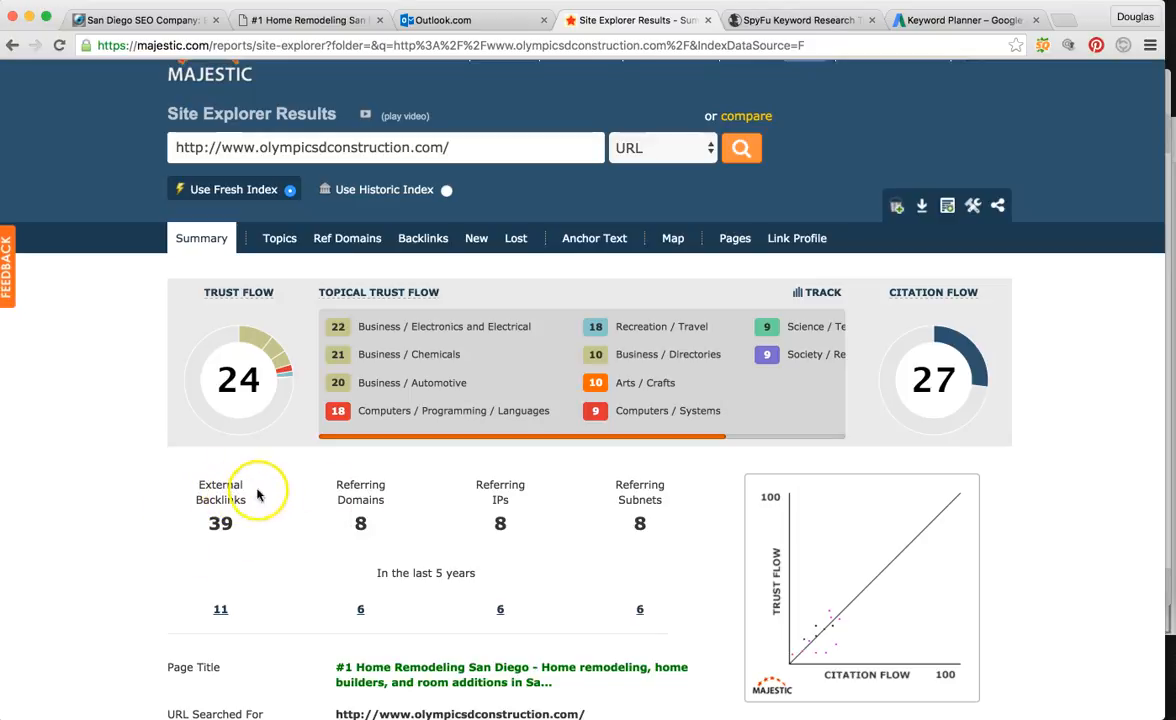
{"action": "mouse_move", "coordinate": [326, 481]}
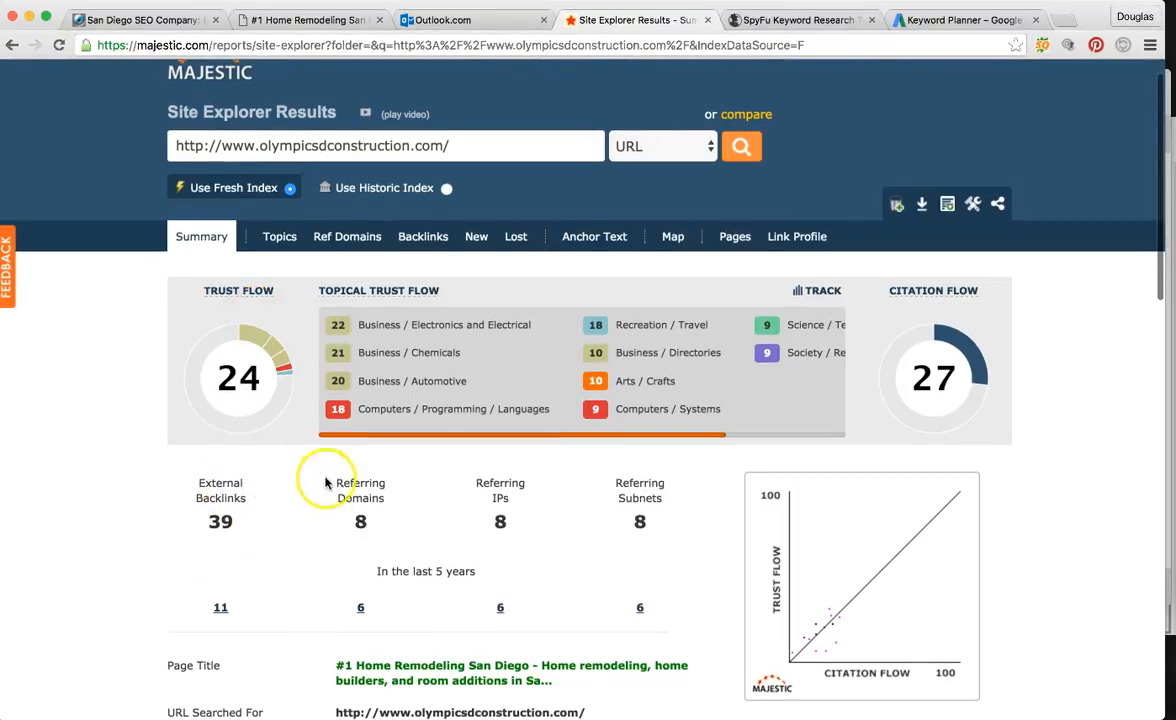
{"action": "mouse_move", "coordinate": [367, 497]}
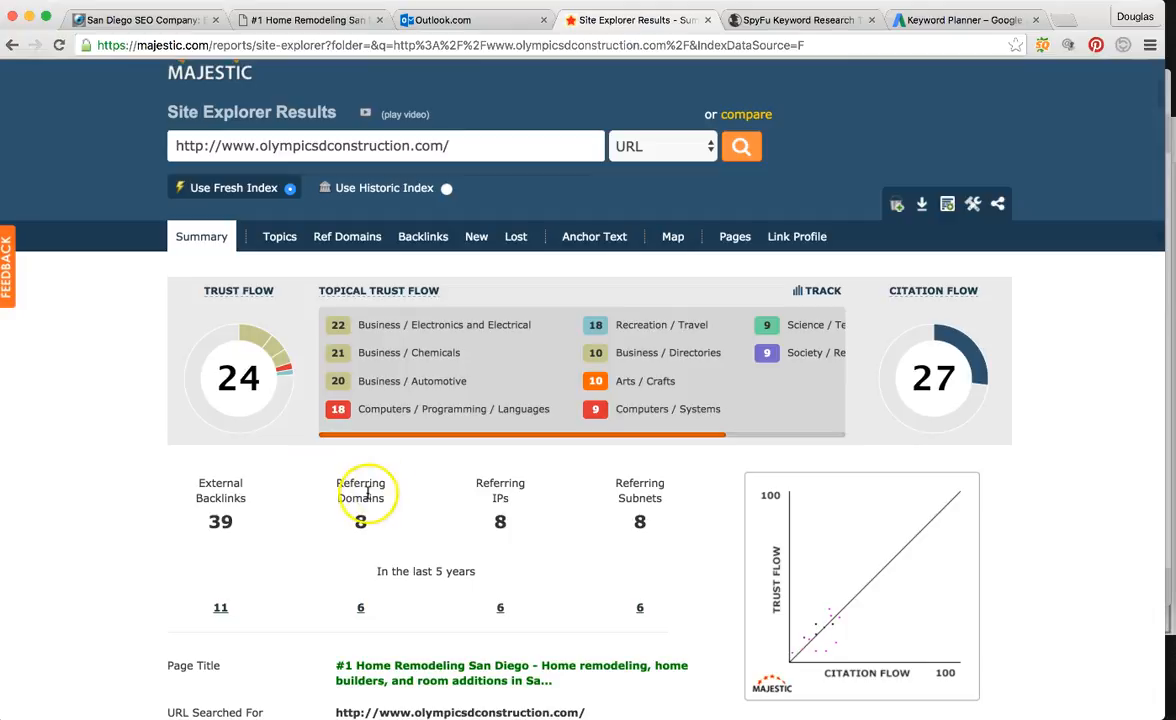
{"action": "mouse_move", "coordinate": [203, 444]}
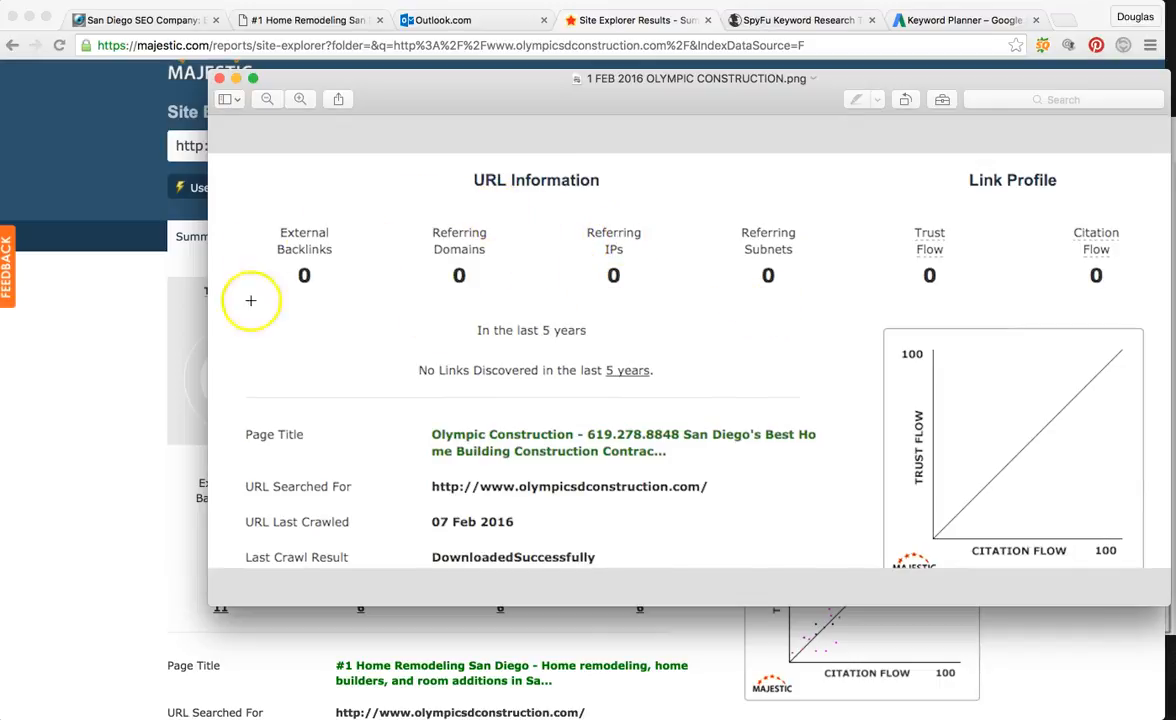
{"action": "mouse_move", "coordinate": [895, 295]}
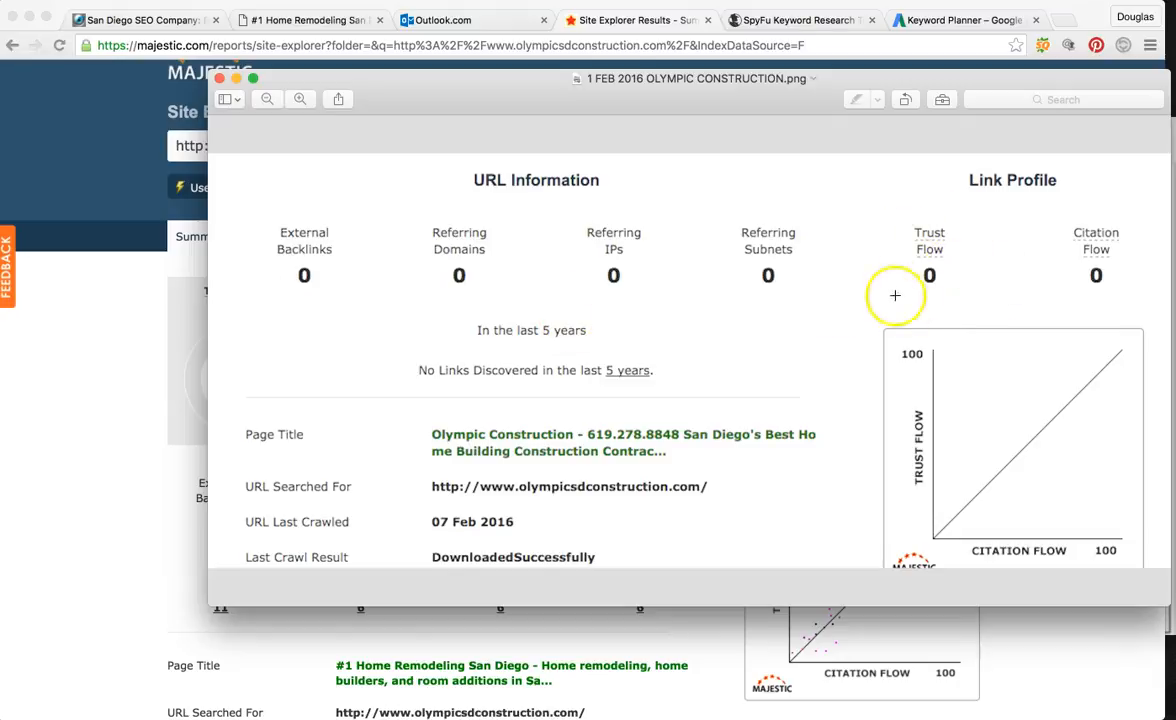
{"action": "mouse_move", "coordinate": [824, 413]}
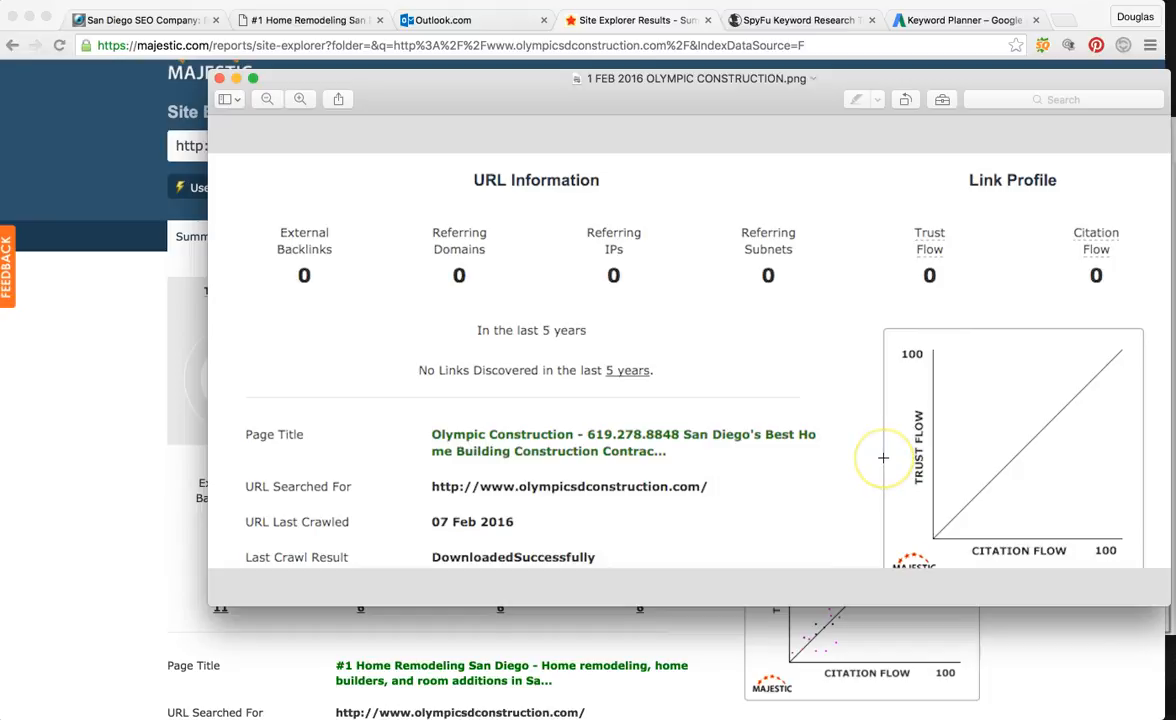
{"action": "mouse_move", "coordinate": [105, 390]}
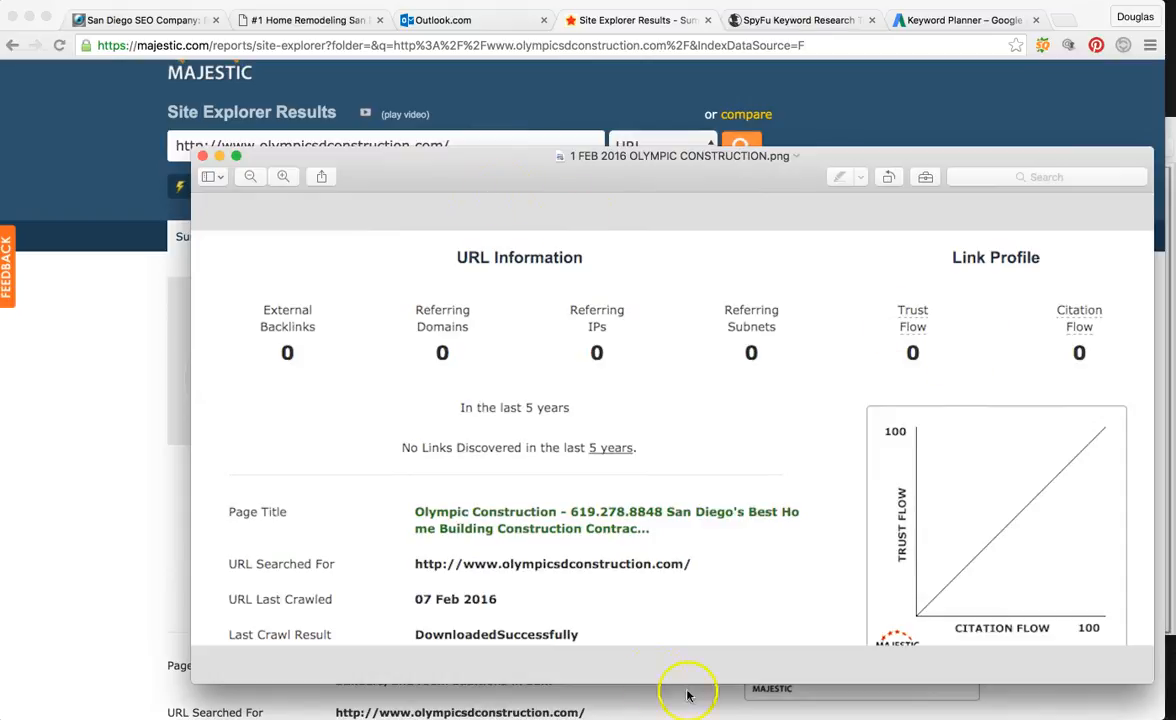
{"action": "mouse_move", "coordinate": [305, 556]}
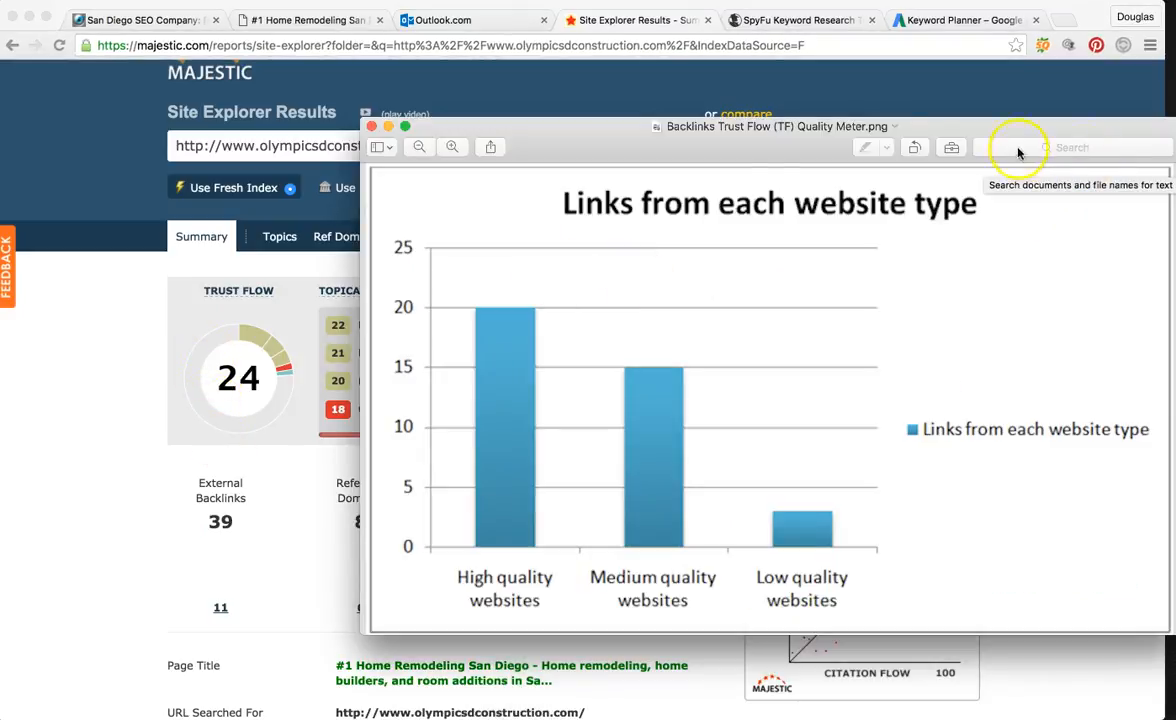
{"action": "mouse_move", "coordinate": [553, 454]}
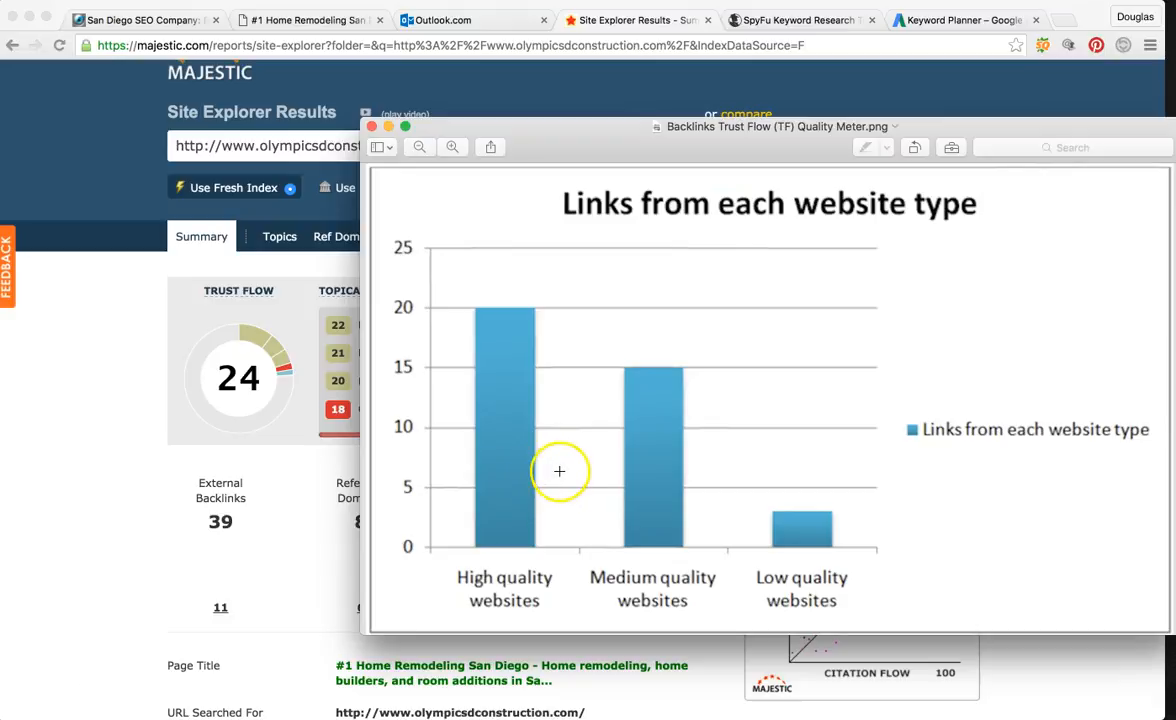
{"action": "mouse_move", "coordinate": [729, 558]}
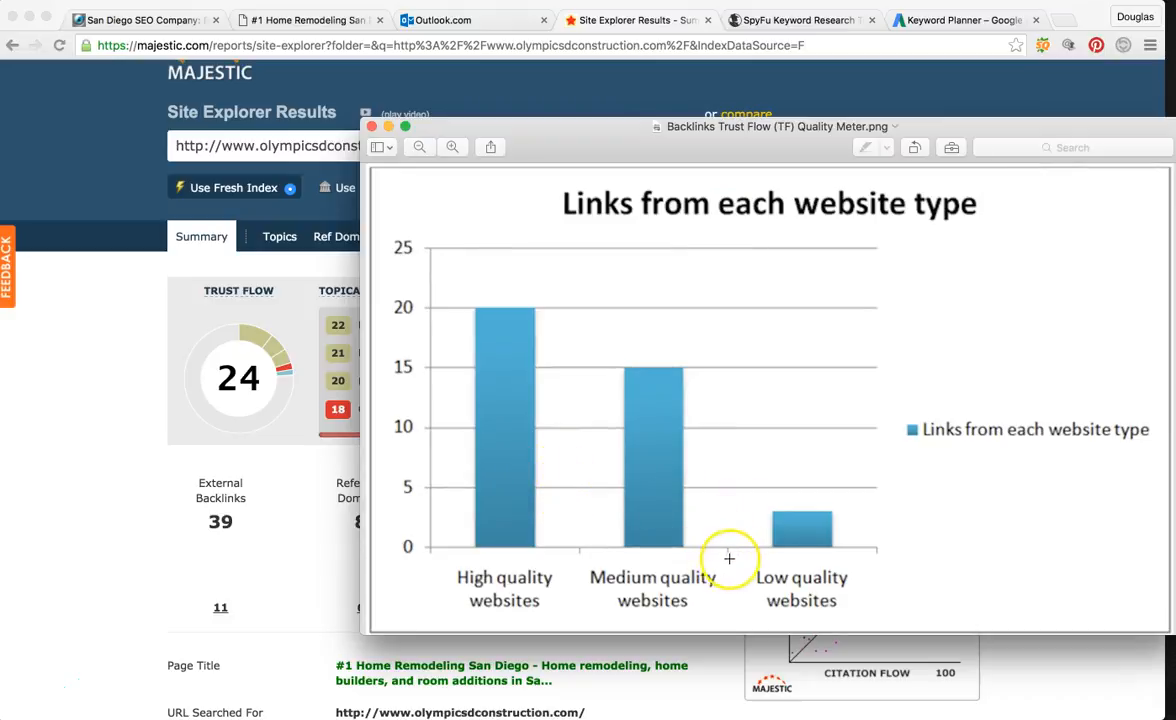
{"action": "mouse_move", "coordinate": [832, 528]}
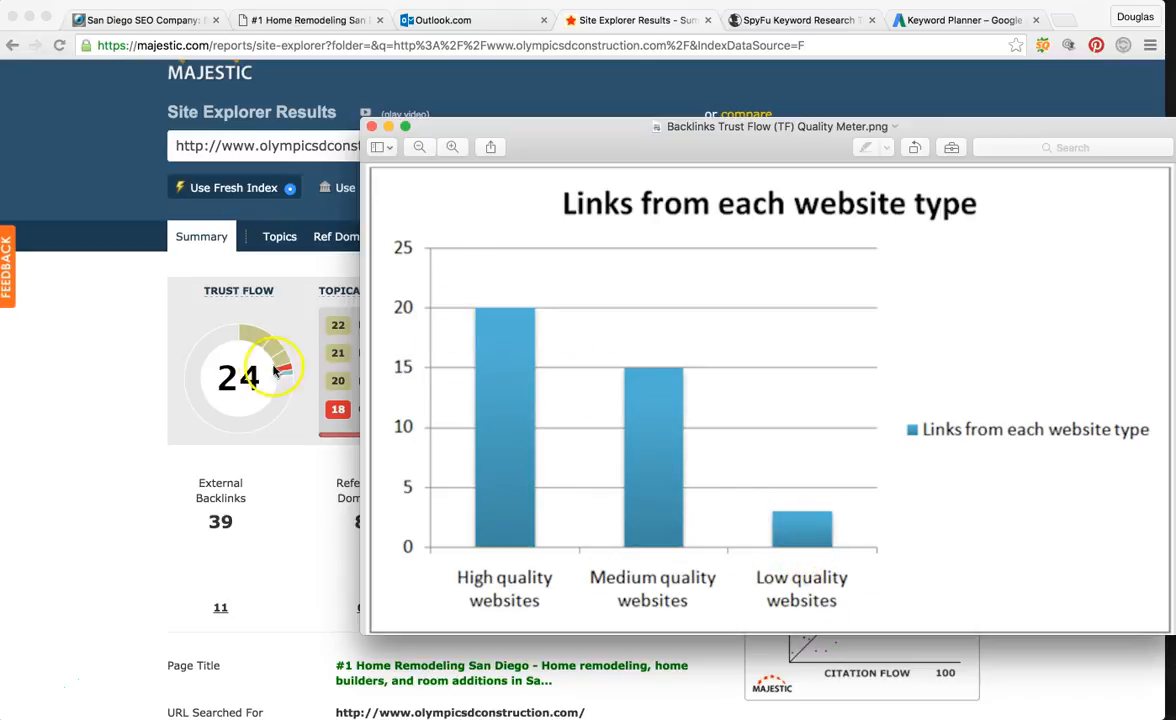
{"action": "mouse_move", "coordinate": [465, 334]}
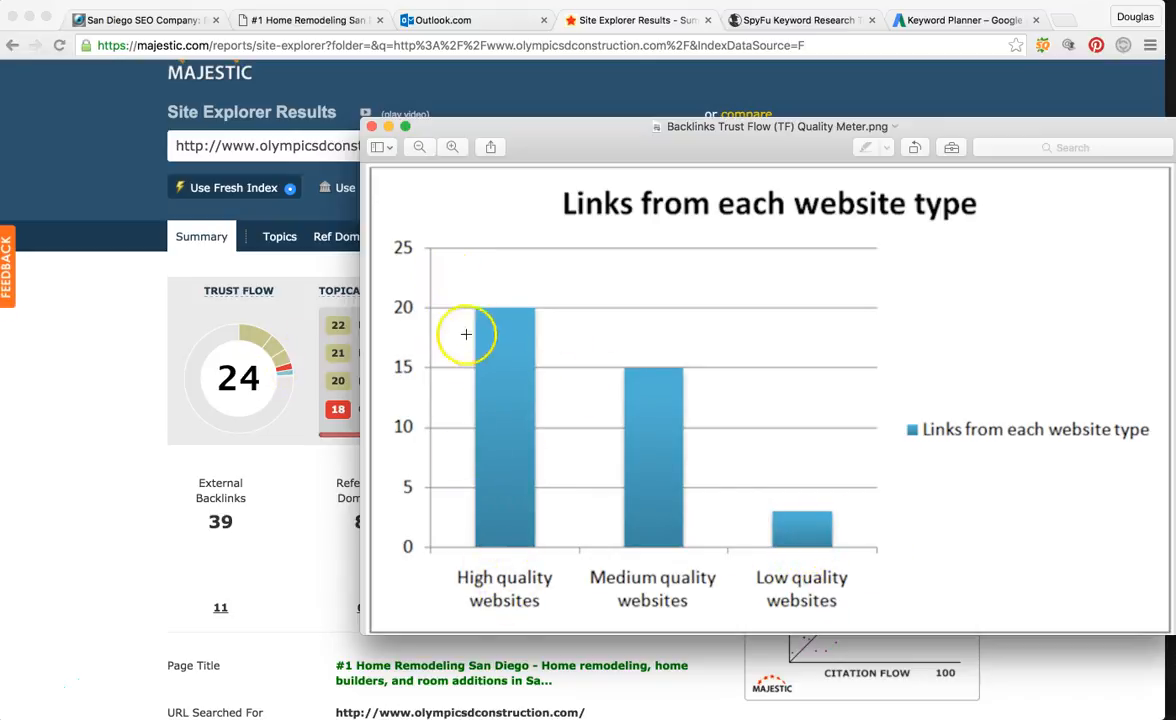
{"action": "mouse_move", "coordinate": [564, 318]}
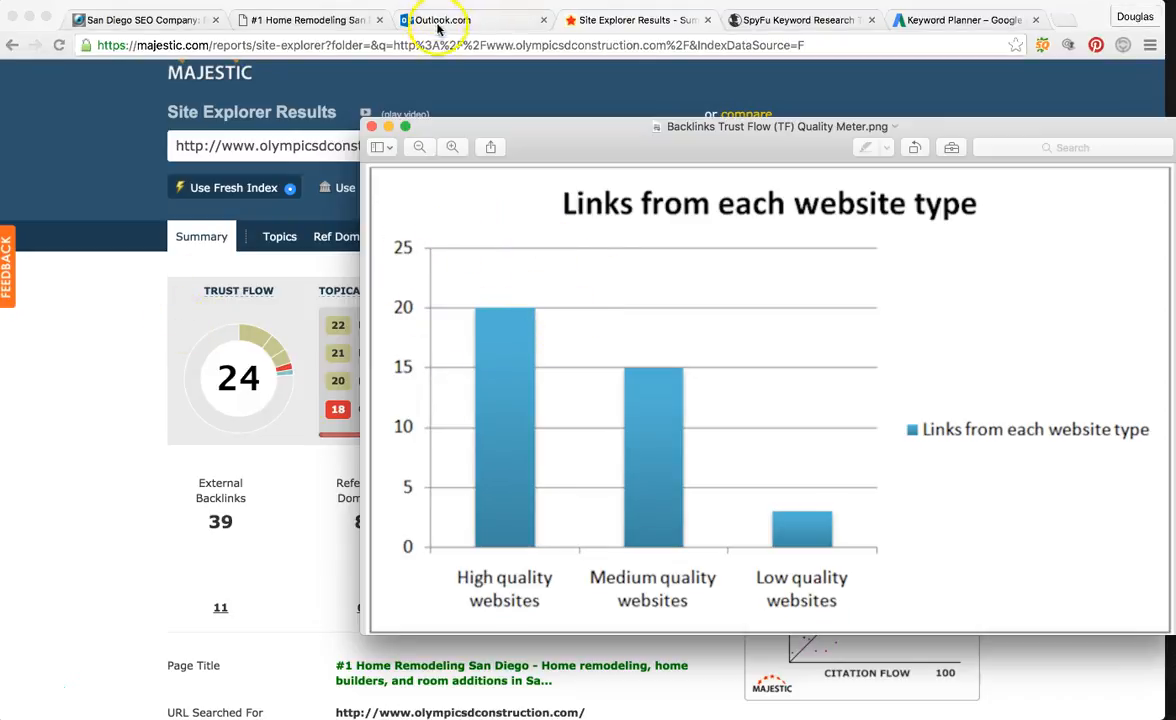
- Return to the Outlook.com tab showing the SERPFox report in Word Online
{"action": "left_click", "coordinate": [440, 20]}
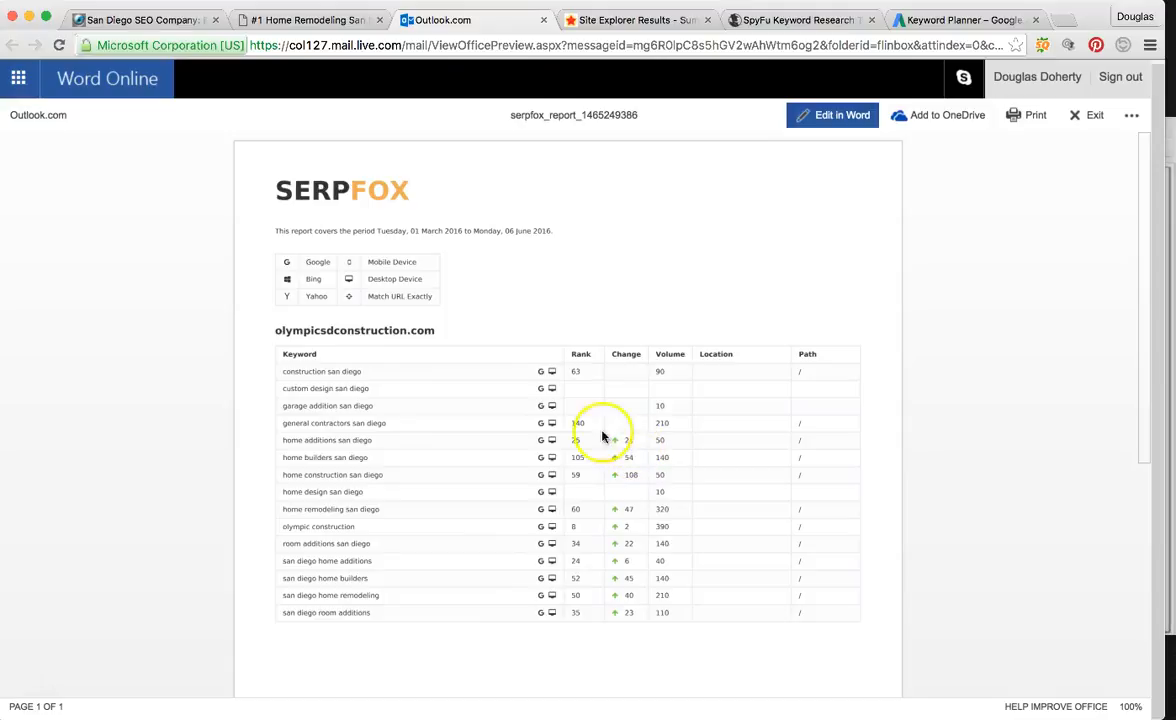
{"action": "mouse_move", "coordinate": [636, 478]}
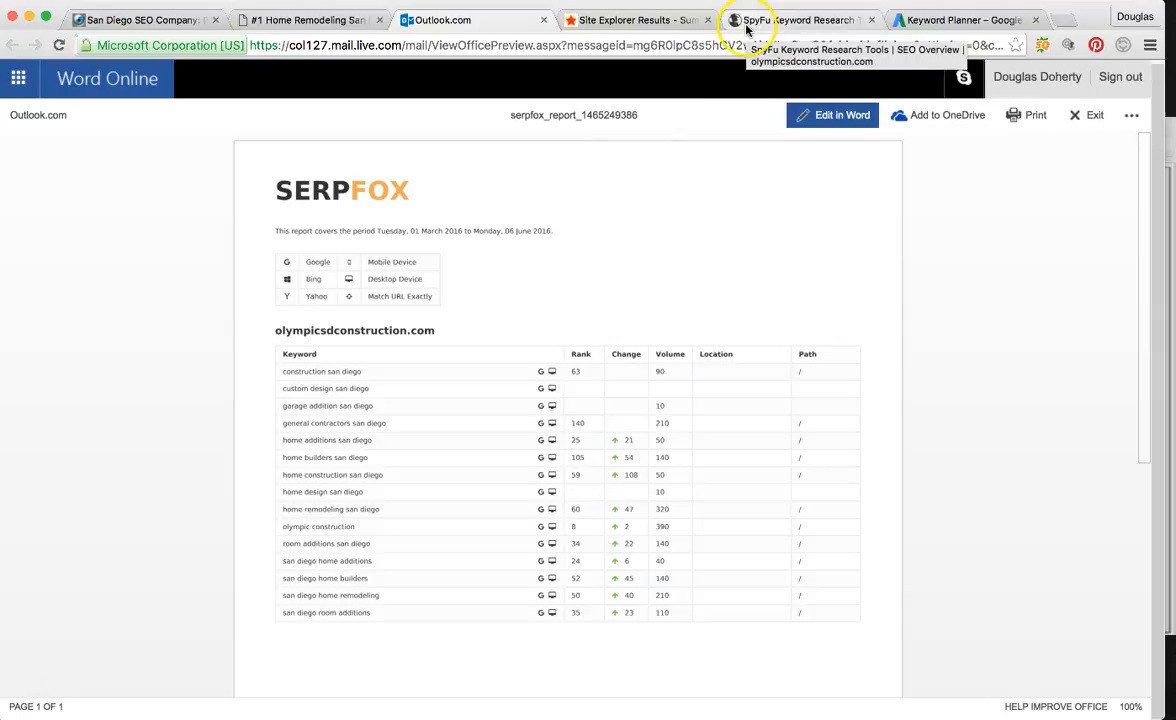
- Return to the SpyFu tab showing estimated monthly SEO clicks reaching 12 in June 2016
{"action": "left_click", "coordinate": [770, 19]}
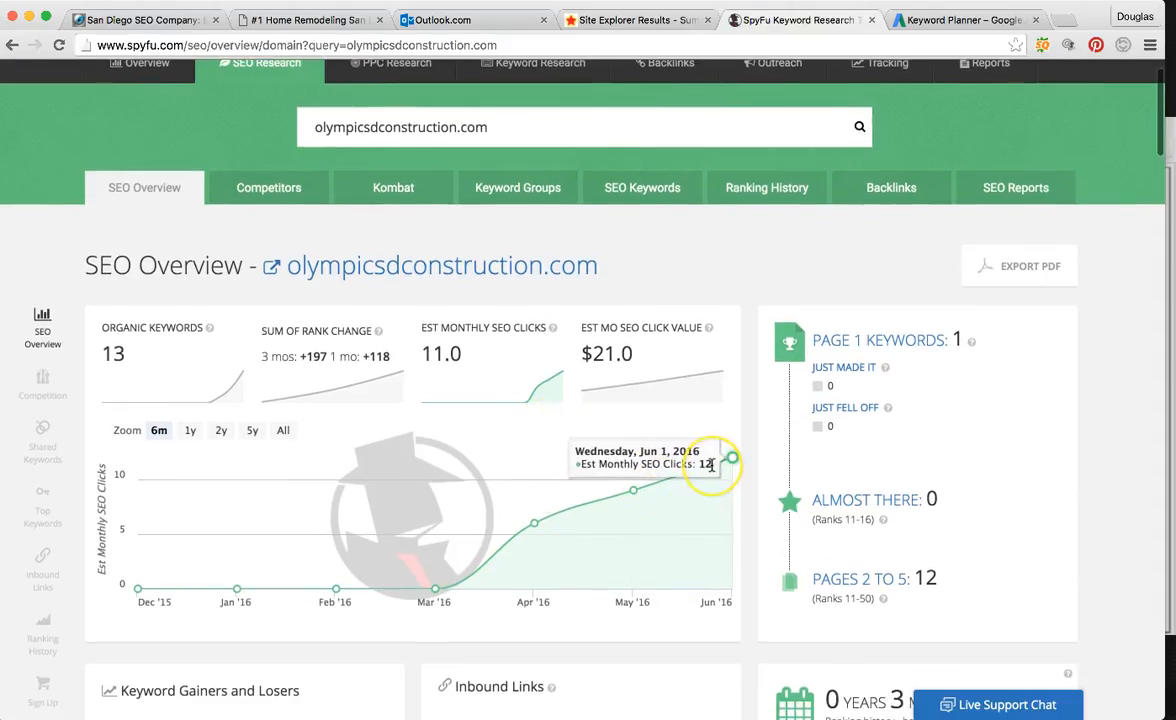
{"action": "mouse_move", "coordinate": [715, 472]}
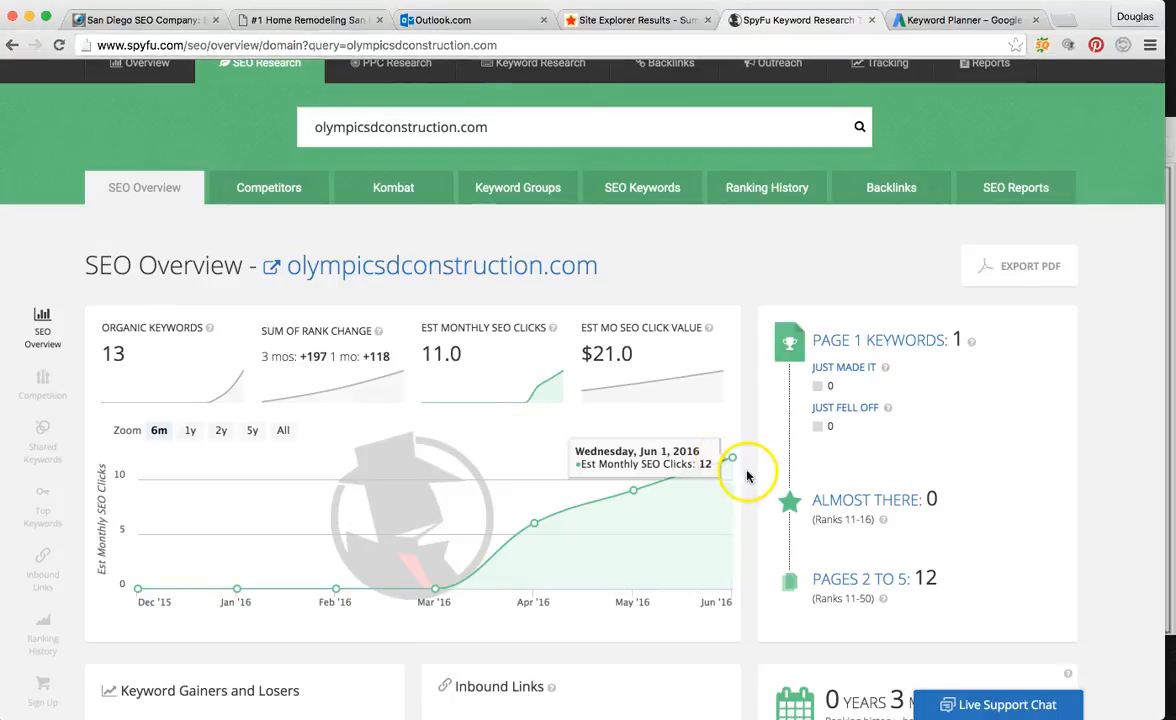
{"action": "mouse_move", "coordinate": [705, 447]}
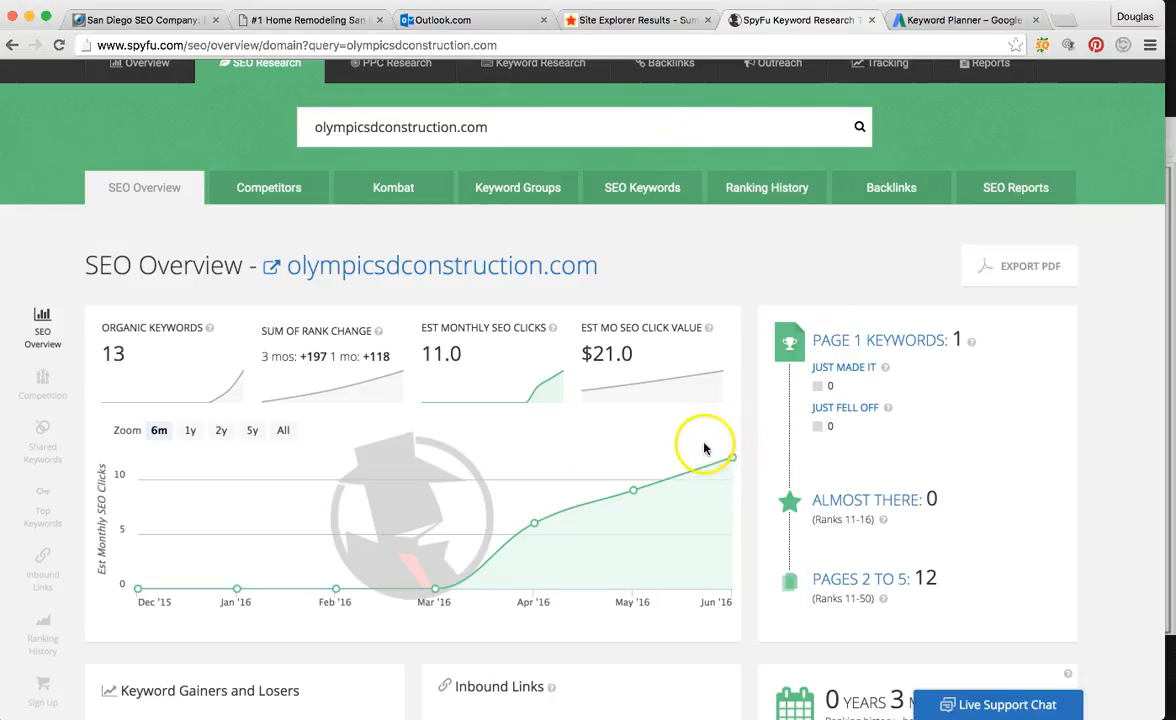
{"action": "mouse_move", "coordinate": [718, 446]}
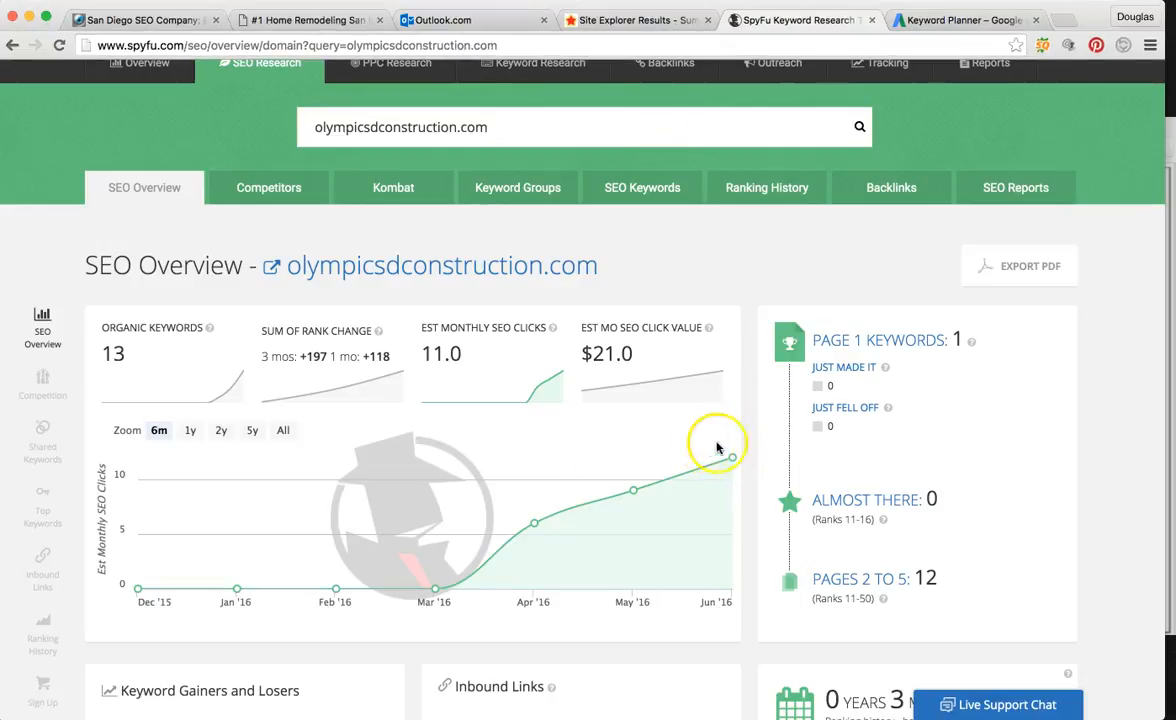
{"action": "mouse_move", "coordinate": [731, 458]}
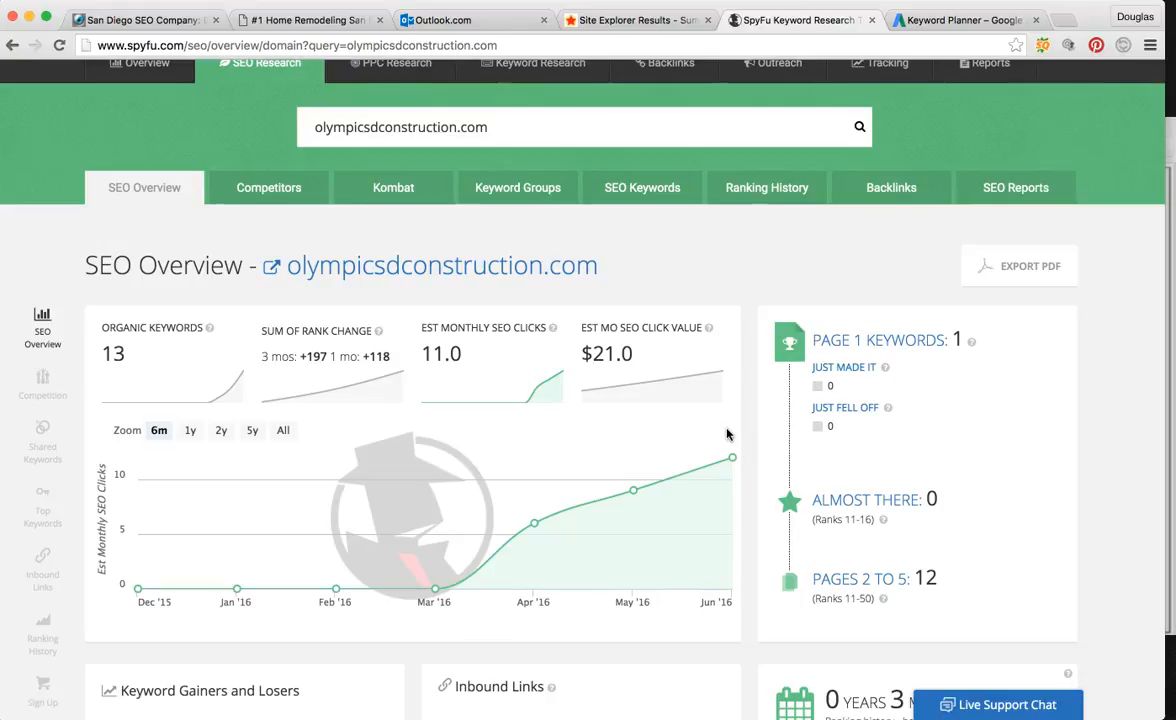
{"action": "mouse_move", "coordinate": [668, 33]}
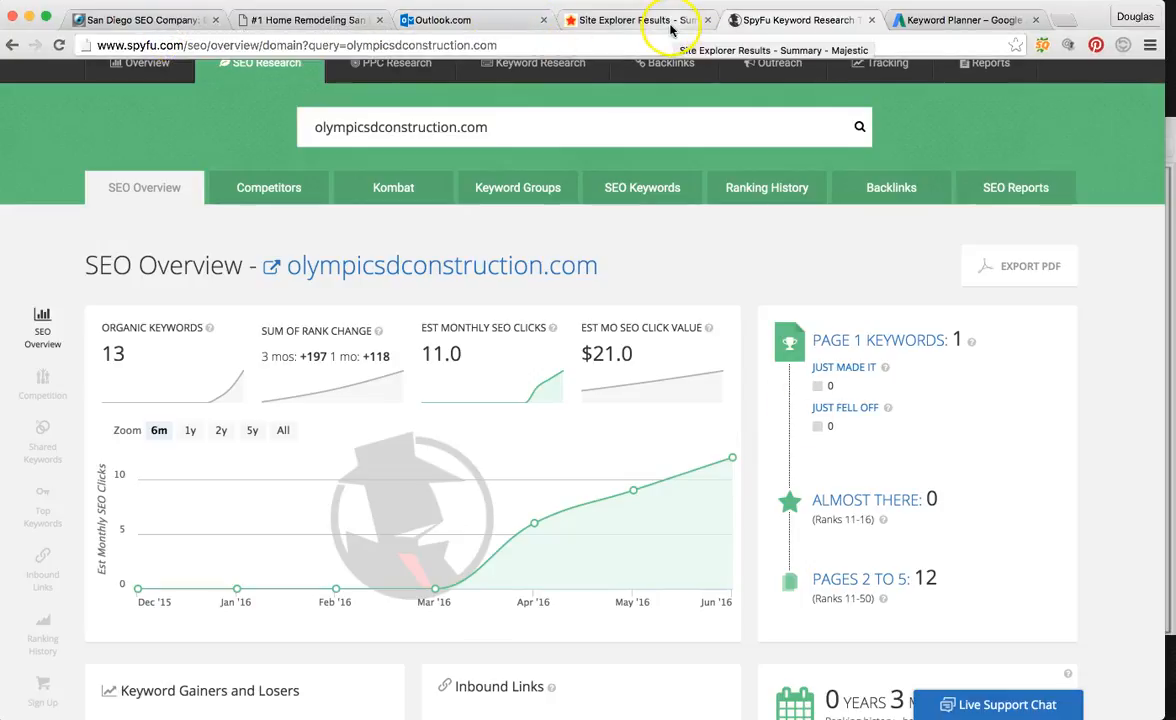
{"action": "mouse_move", "coordinate": [334, 18]}
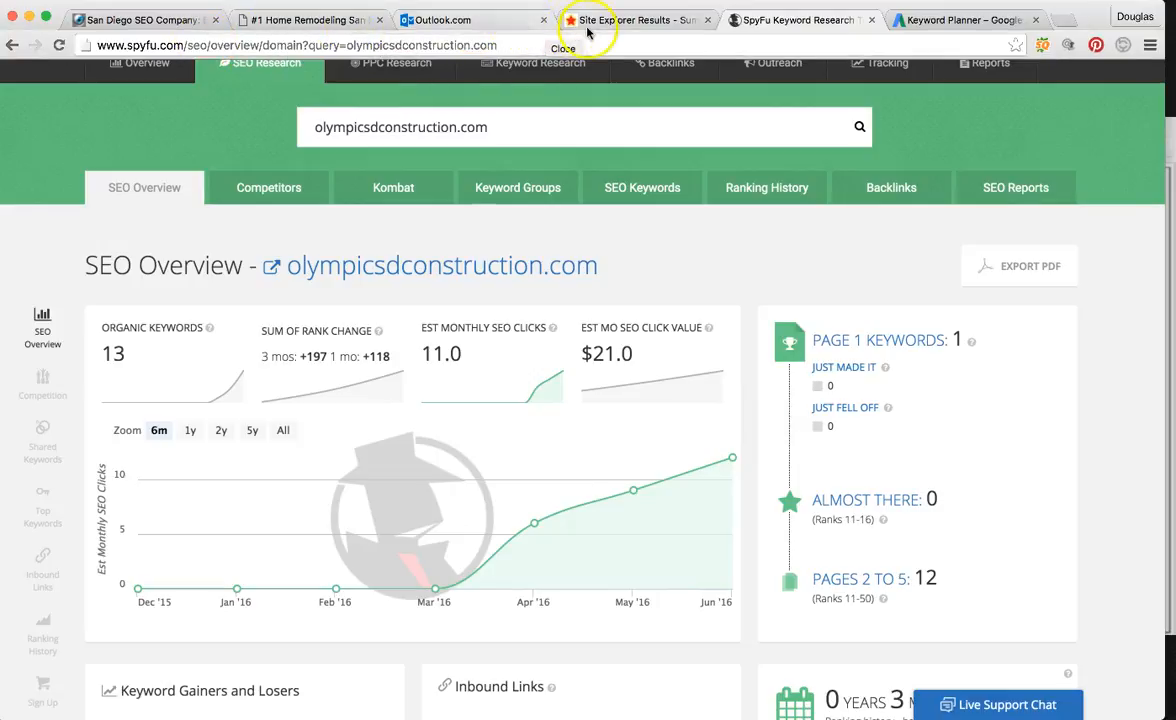
- Switch to the Amped Local tab, go to CONTACT US, and scroll through the form
{"action": "left_click", "coordinate": [310, 19]}
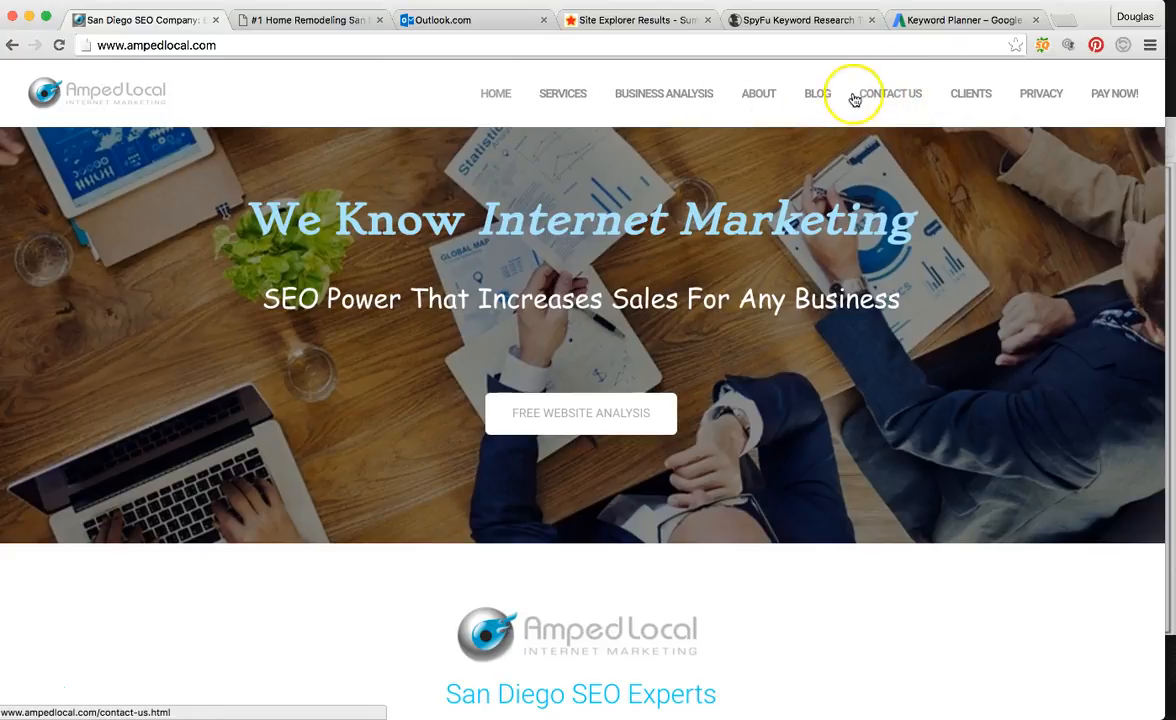
{"action": "left_click", "coordinate": [890, 93]}
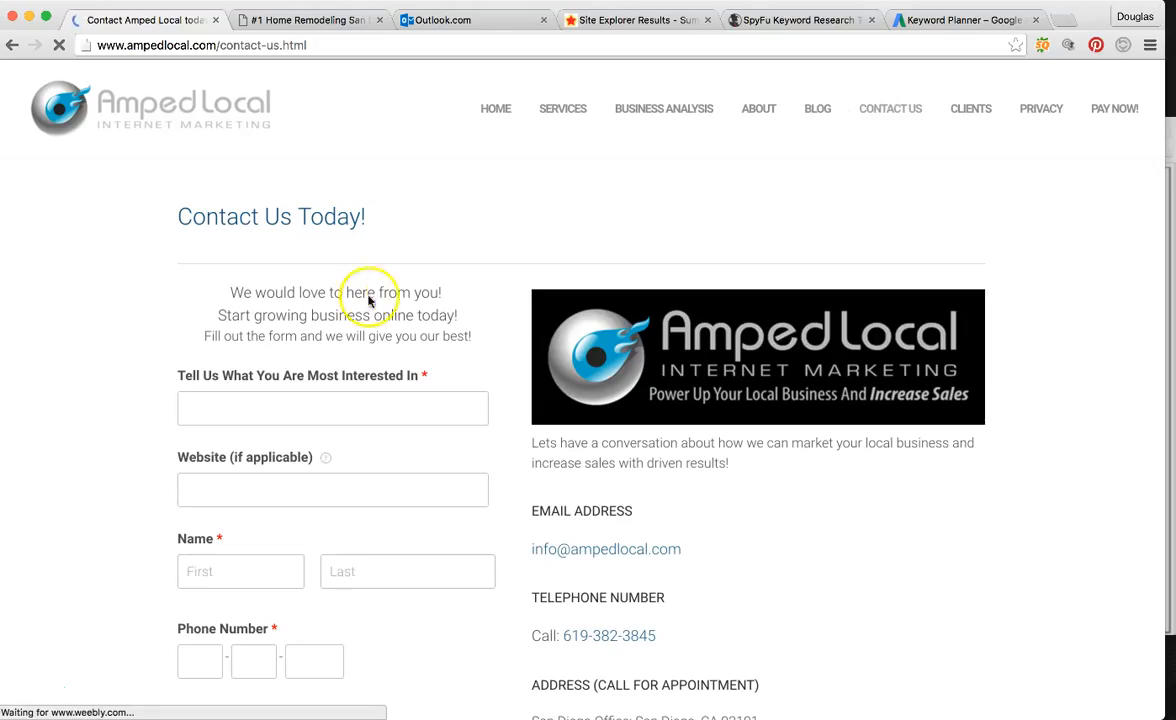
{"action": "scroll", "scroll_direction": "down", "scroll_amount": 3}
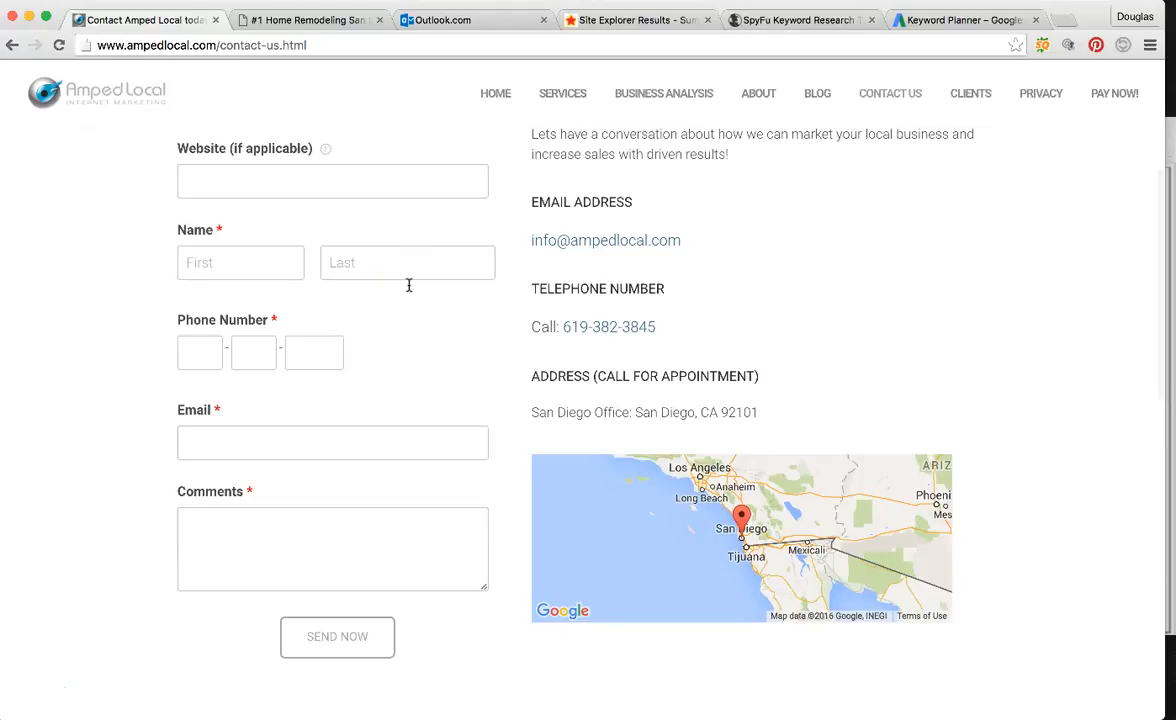
{"action": "mouse_move", "coordinate": [63, 500]}
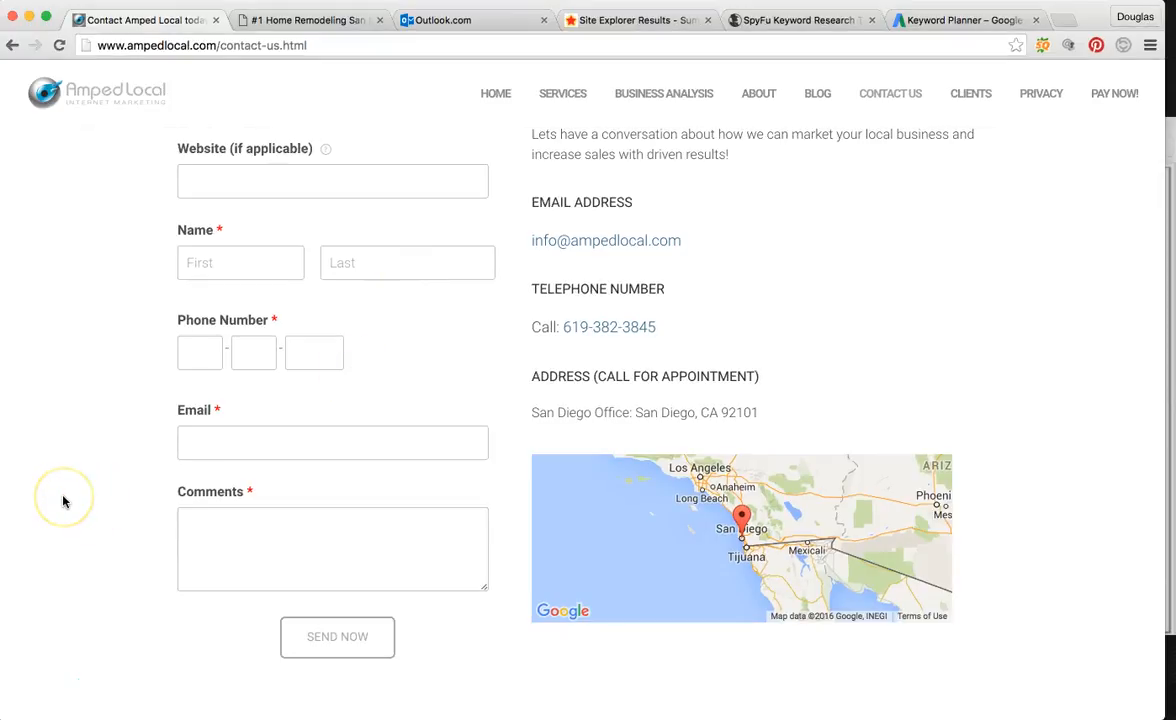